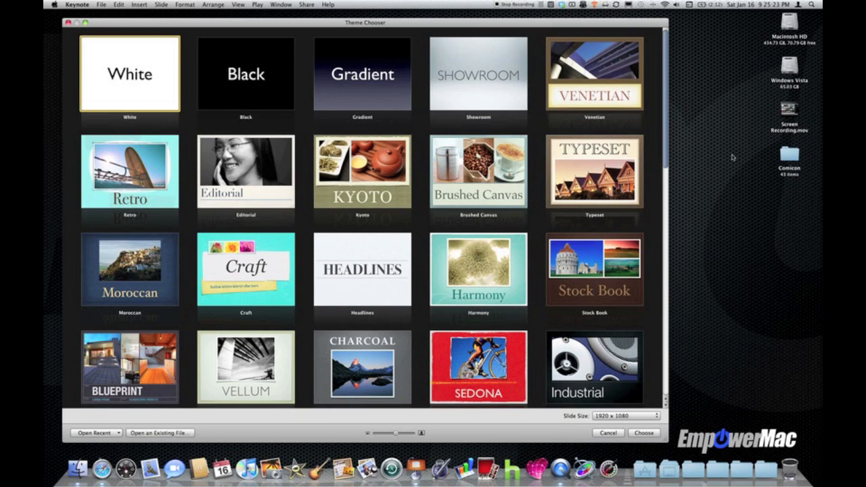
# - Create a new presentation using the Showroom theme
pyautogui.click(245, 73)
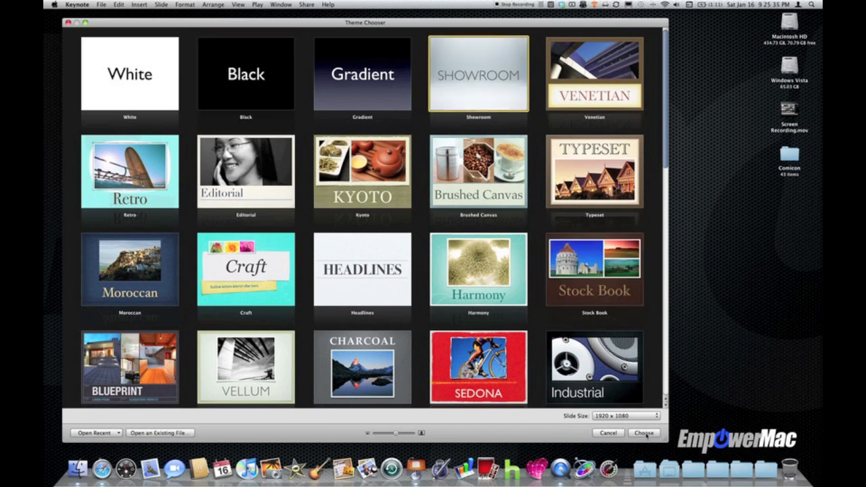
pyautogui.click(644, 433)
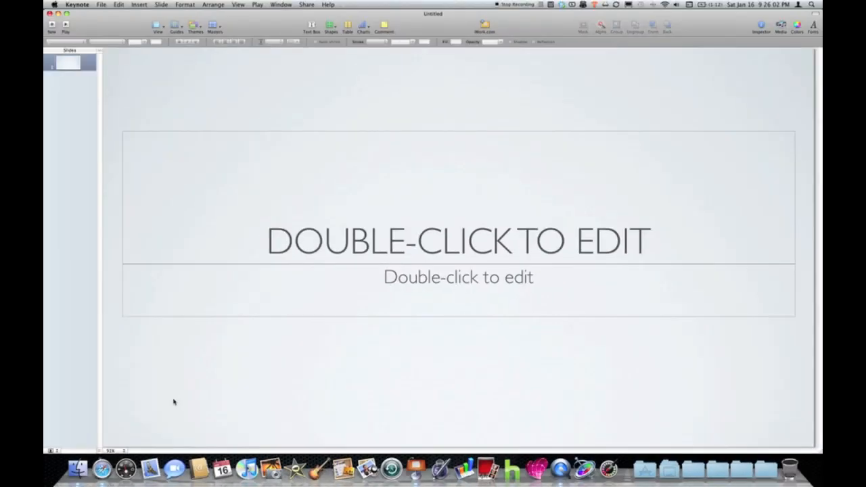
pyautogui.moveTo(213, 324)
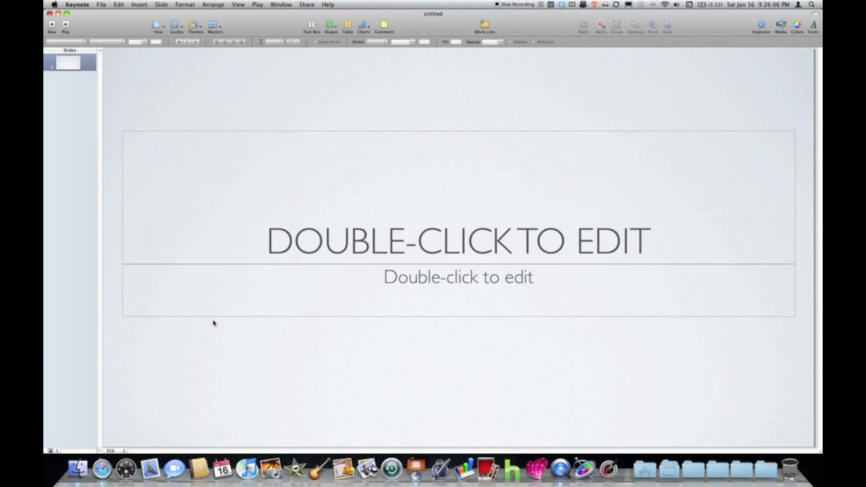
pyautogui.moveTo(246, 315)
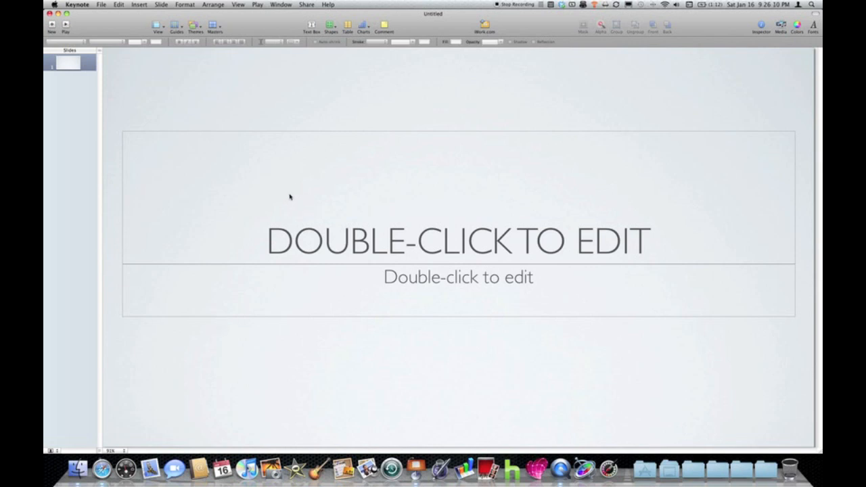
pyautogui.moveTo(303, 213)
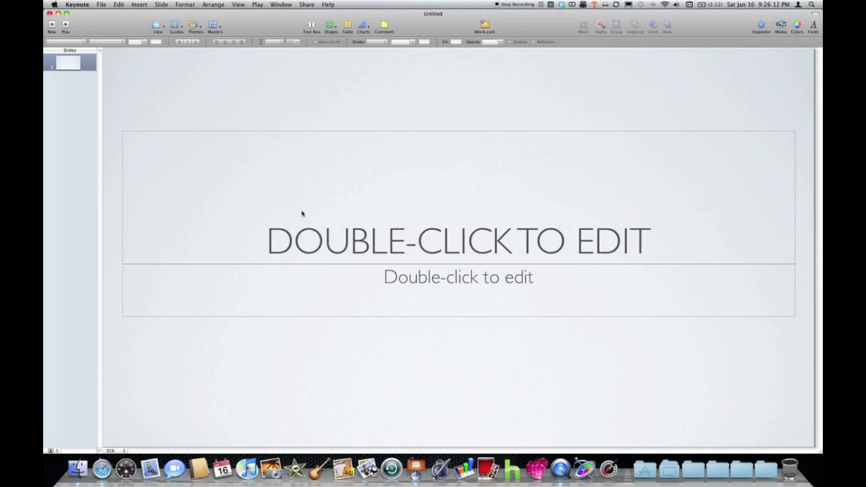
# - Enter 'EMPOWERCAST IWORK SERIES' into the title placeholder
pyautogui.click(458, 241)
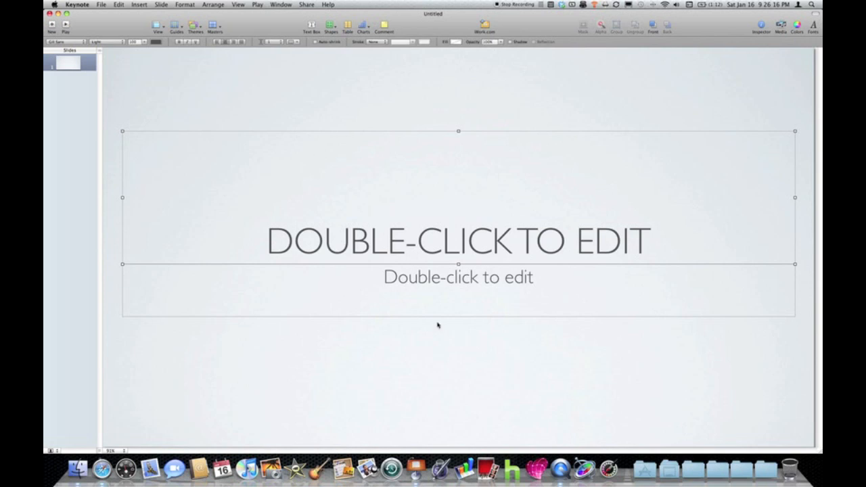
pyautogui.moveTo(334, 233)
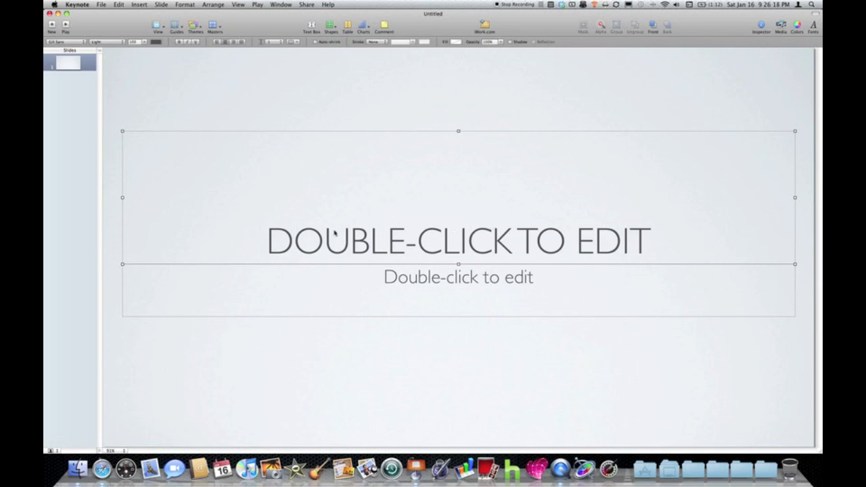
pyautogui.moveTo(490, 241)
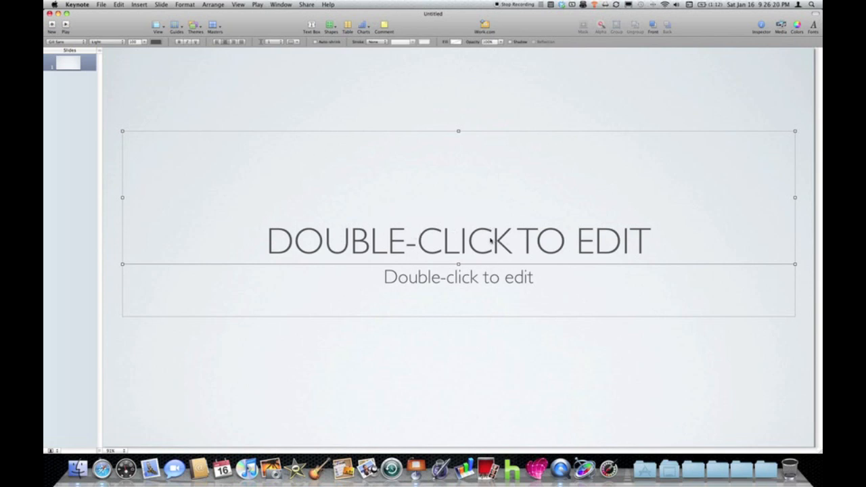
pyautogui.doubleClick(458, 240)
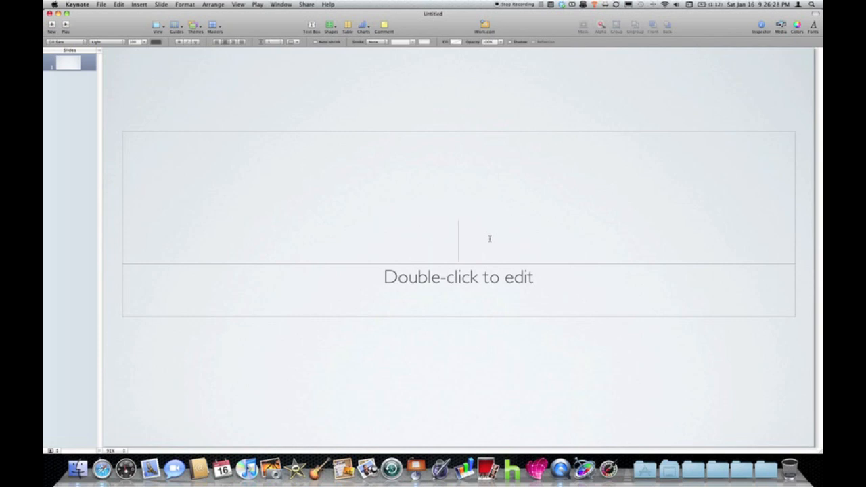
pyautogui.write('EMPOWERCAST IWORK SERIES')
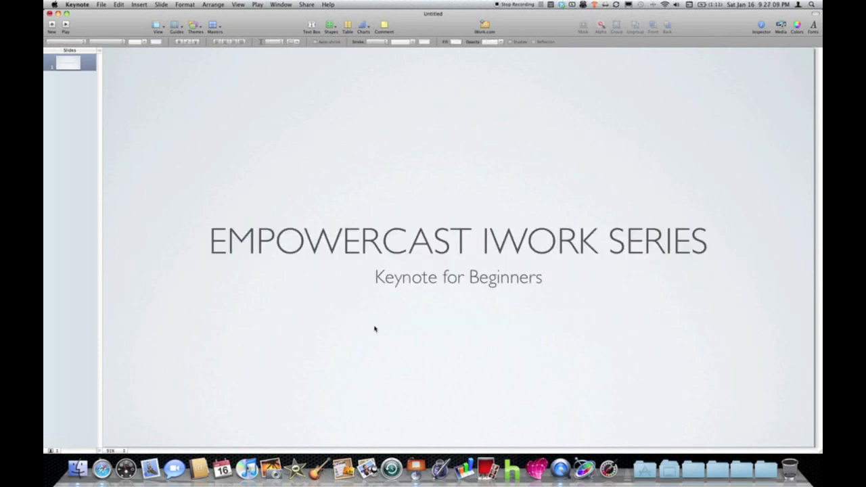
pyautogui.click(457, 241)
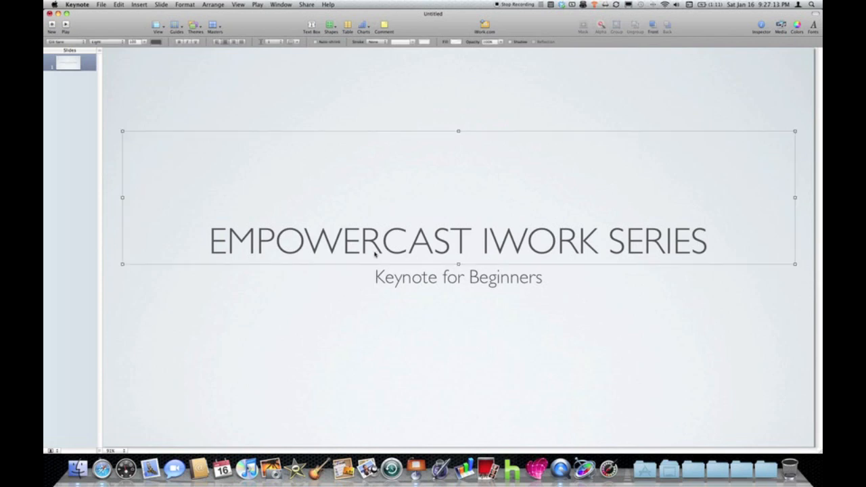
pyautogui.moveTo(284, 219)
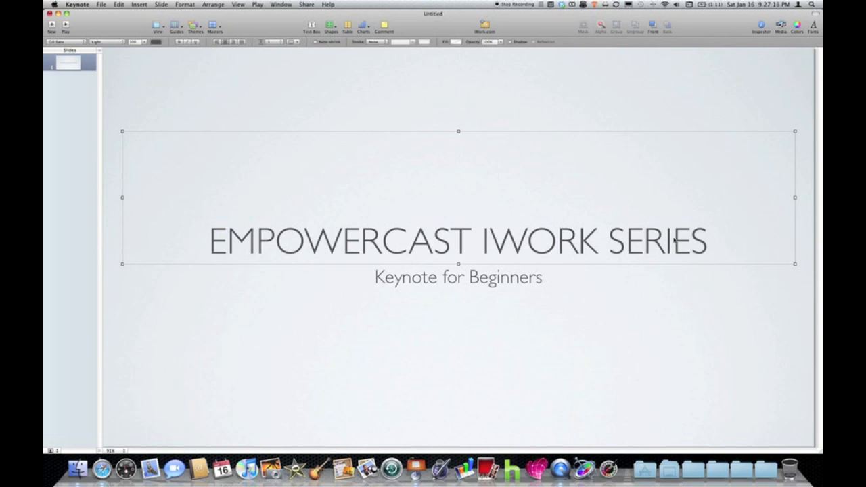
pyautogui.moveTo(301, 234)
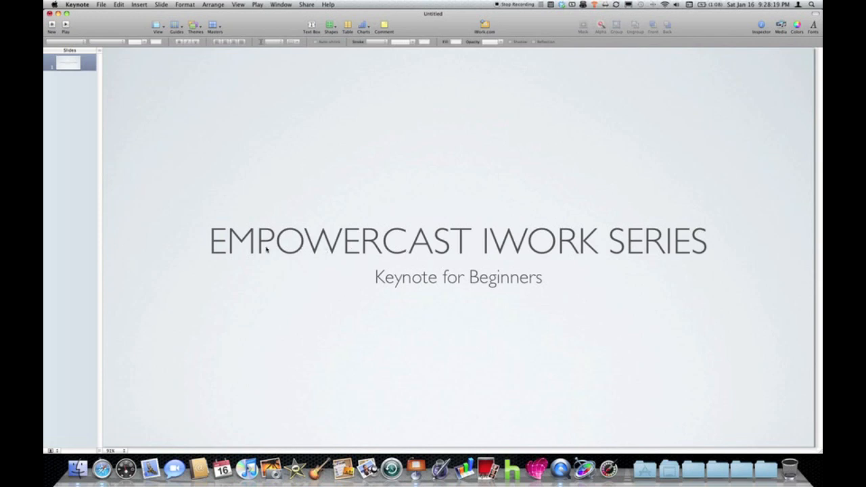
pyautogui.moveTo(535, 243)
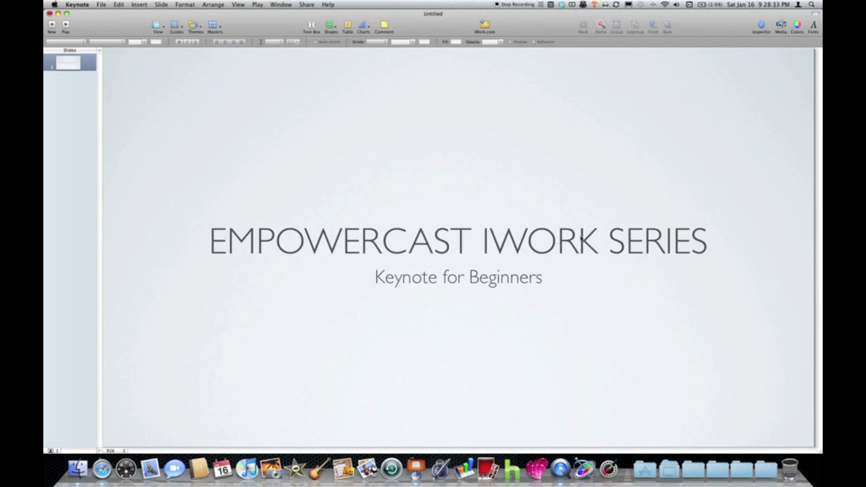
pyautogui.moveTo(369, 332)
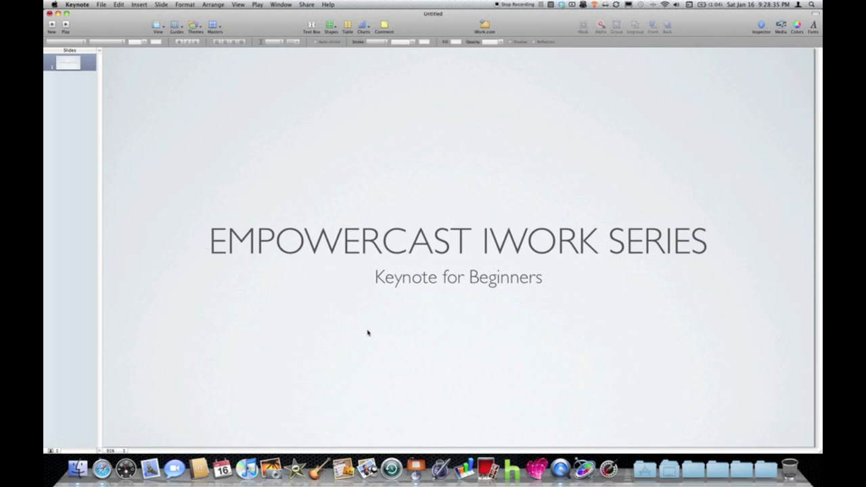
# - Open the Format menu's font options for the selected title box
pyautogui.click(459, 240)
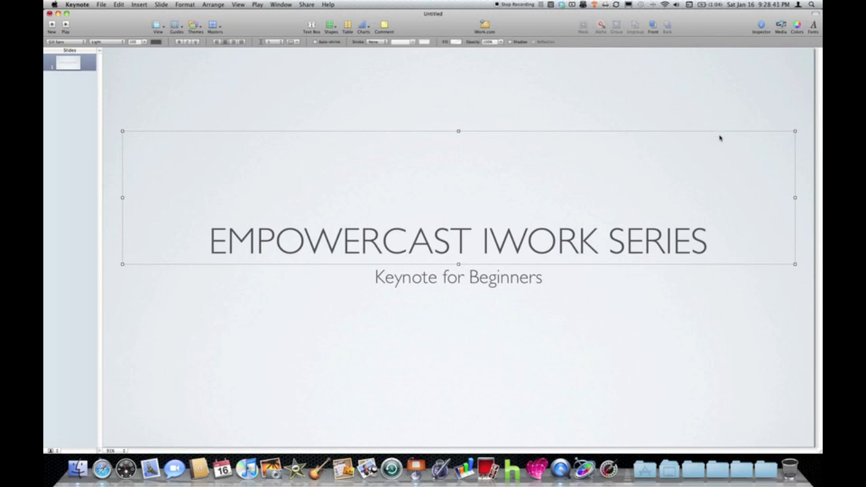
pyautogui.click(185, 4)
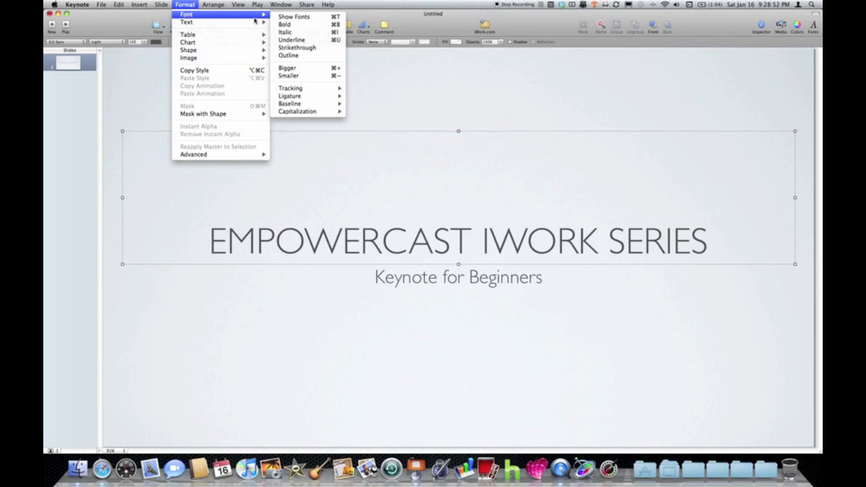
pyautogui.moveTo(298, 111)
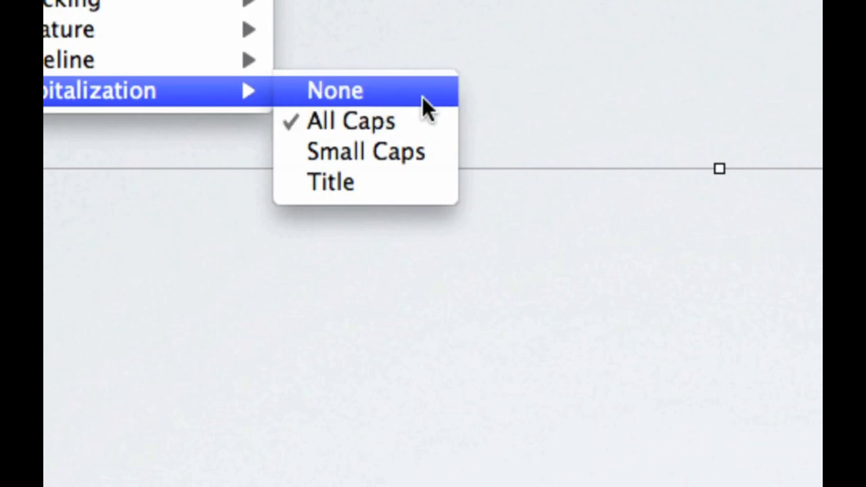
pyautogui.moveTo(420, 151)
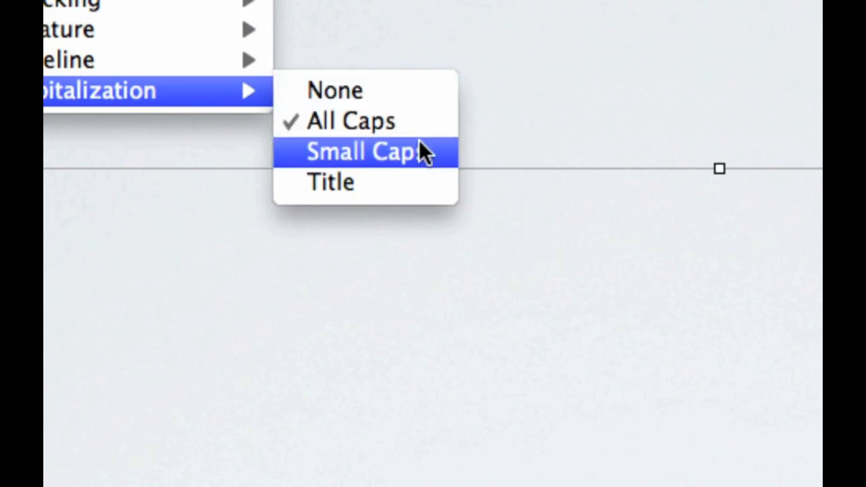
pyautogui.moveTo(419, 182)
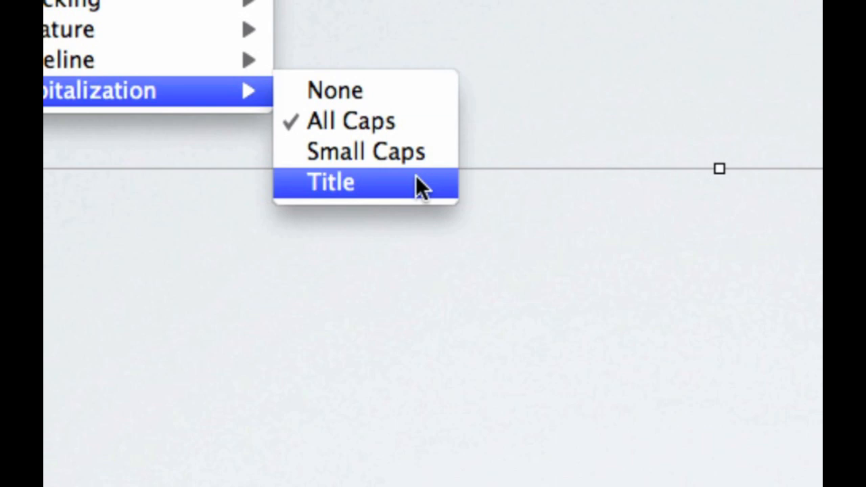
pyautogui.moveTo(389, 88)
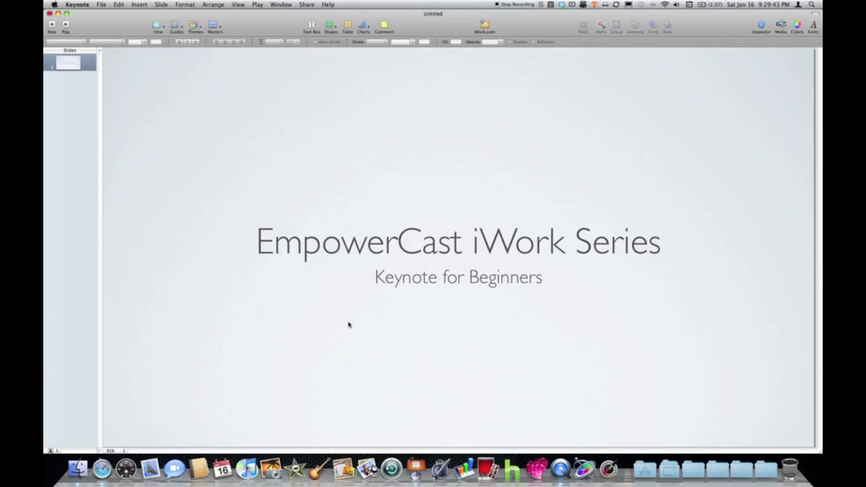
pyautogui.moveTo(438, 369)
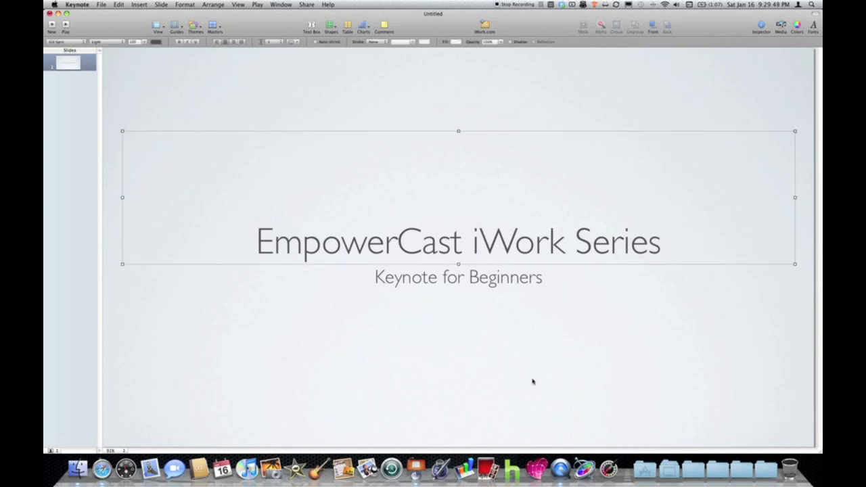
# - Select the title and subtitle boxes and apply a bolder typeface
pyautogui.moveTo(473, 320); pyautogui.dragTo(532, 379)
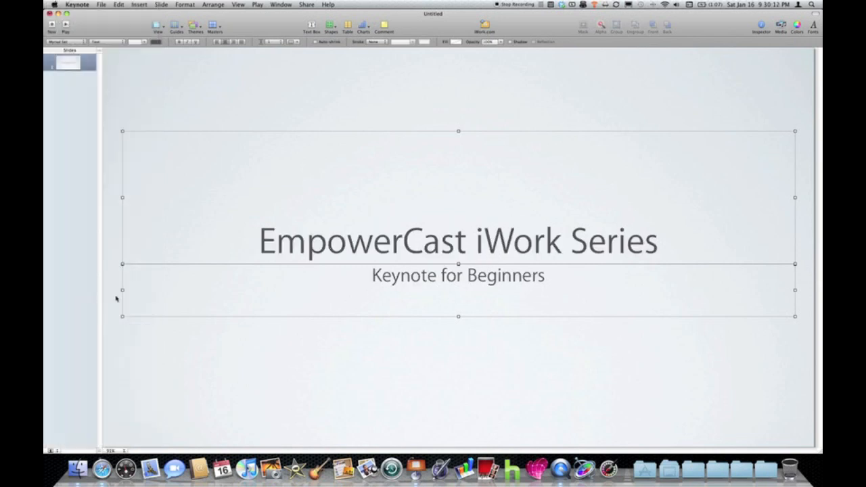
pyautogui.click(401, 338)
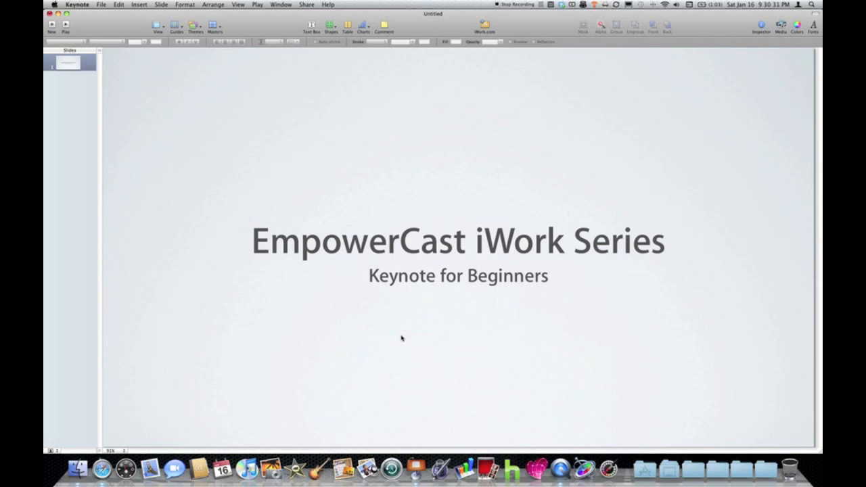
pyautogui.moveTo(95, 97)
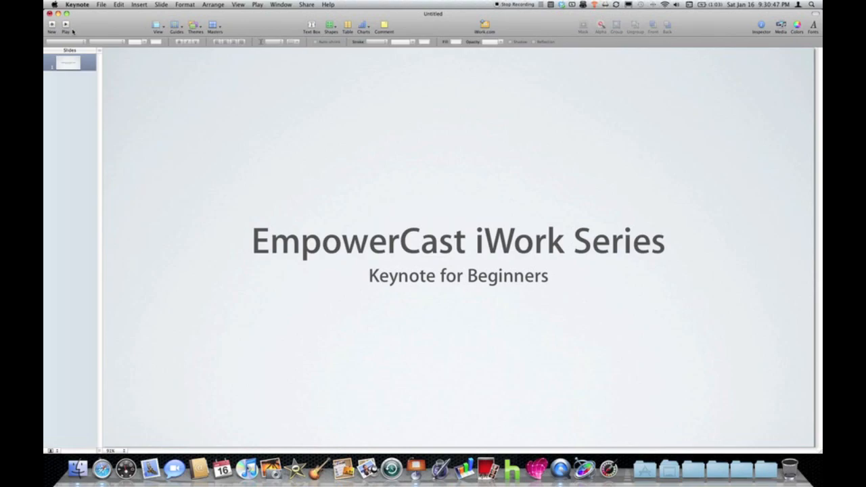
pyautogui.moveTo(66, 25)
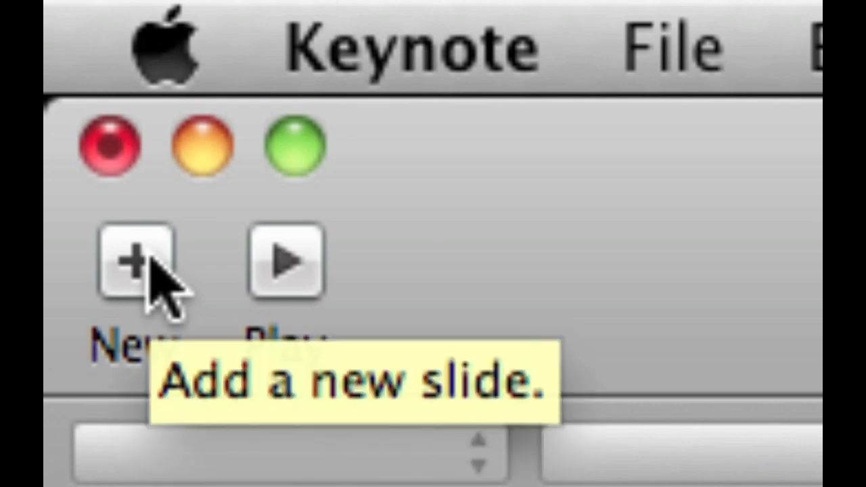
# - Add a second slide and apply the Title & Bullets layout from Masters
pyautogui.click(135, 261)
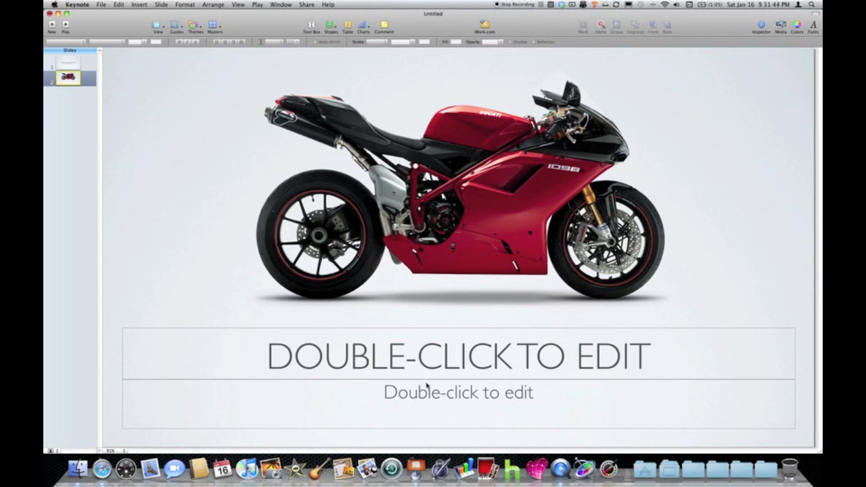
pyautogui.moveTo(448, 320)
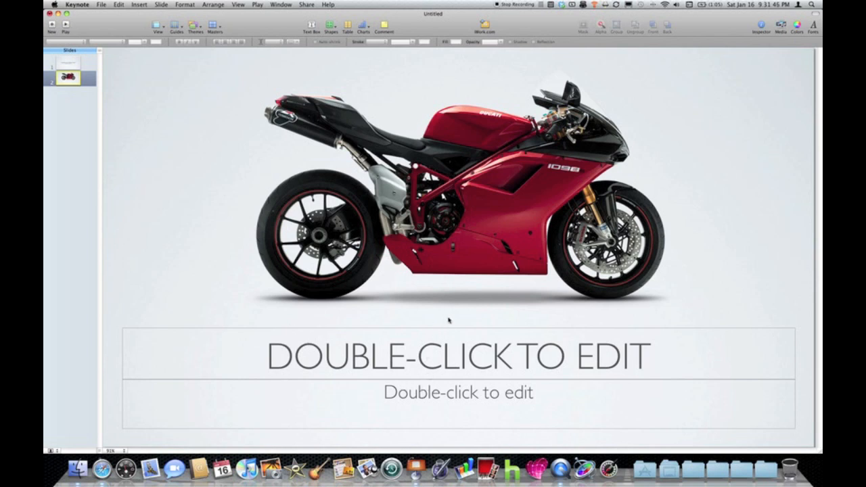
pyautogui.moveTo(237, 68)
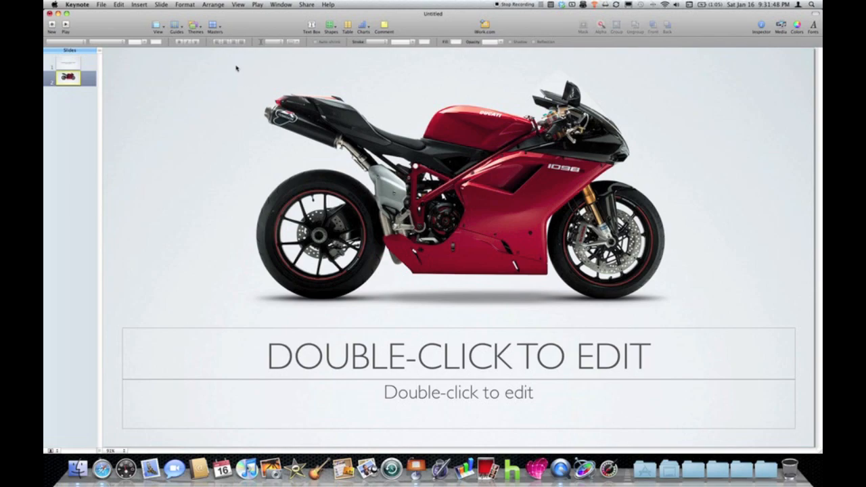
pyautogui.click(213, 27)
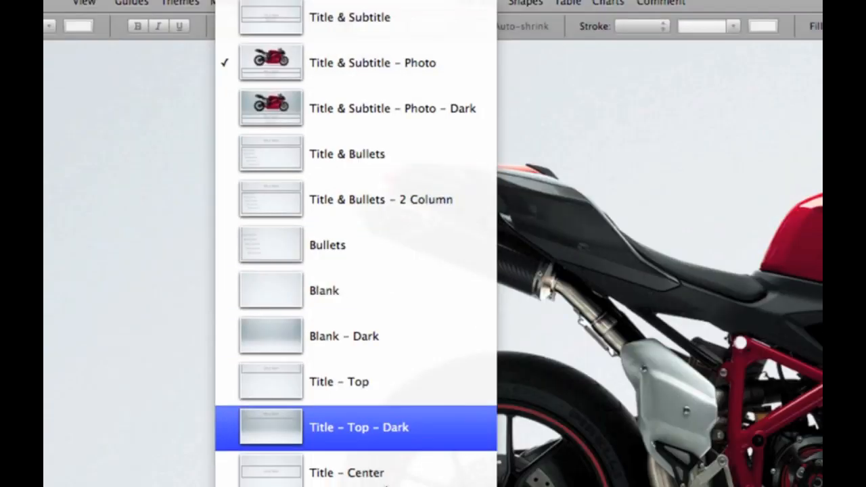
pyautogui.scroll(-3)
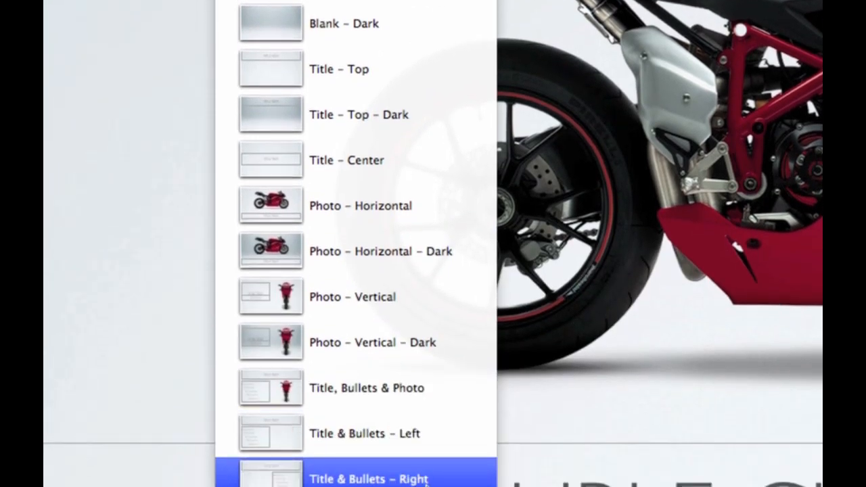
pyautogui.scroll(-3)
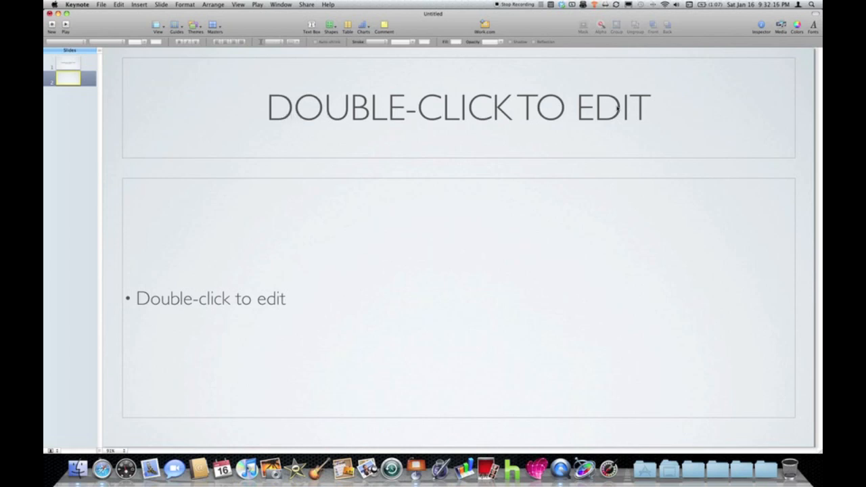
pyautogui.moveTo(499, 114)
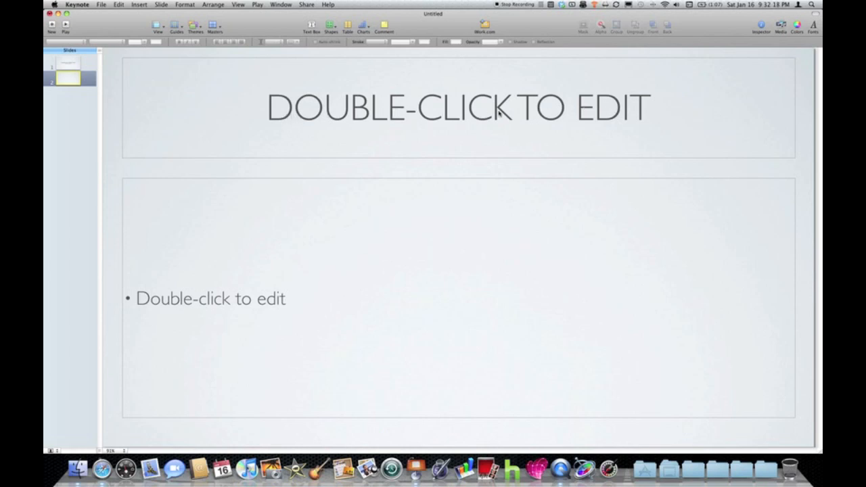
# - Turn off all-caps capitalization and title the slide 'Episodes in this series:'
pyautogui.click(458, 107)
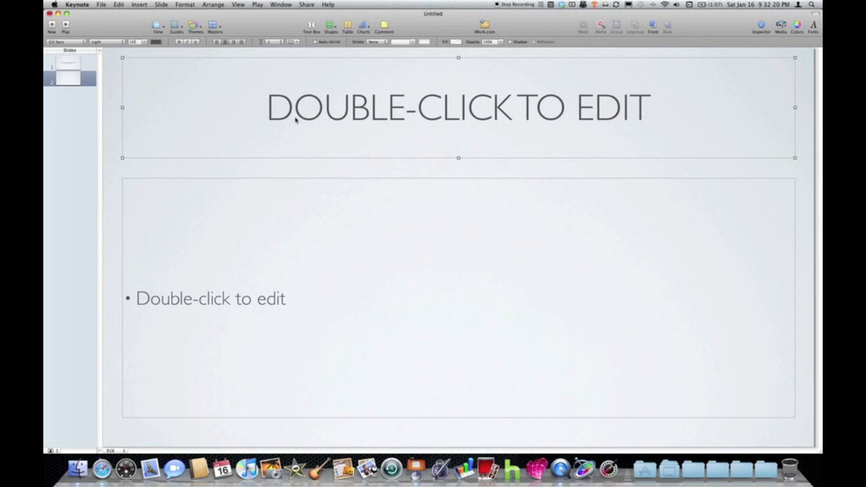
pyautogui.click(184, 4)
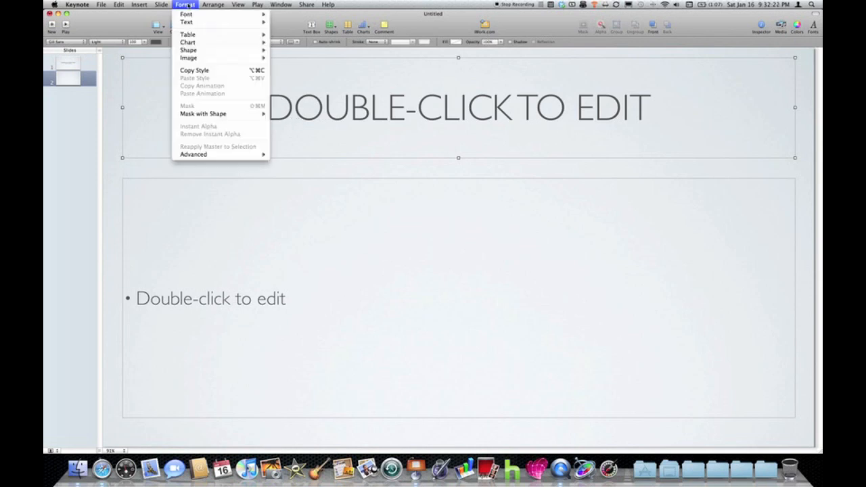
pyautogui.moveTo(187, 22)
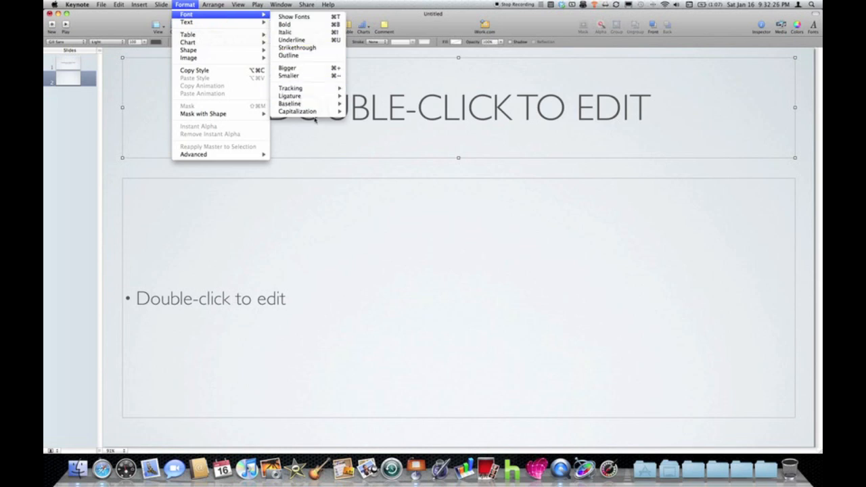
pyautogui.moveTo(298, 110)
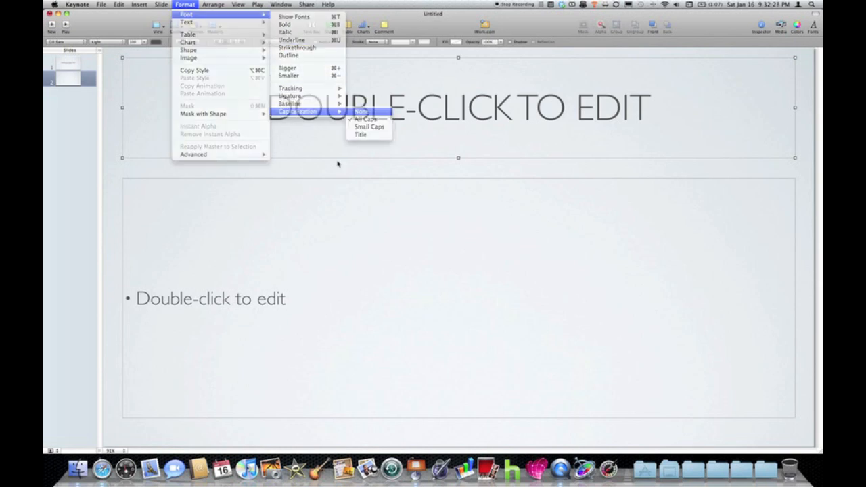
pyautogui.click(360, 111)
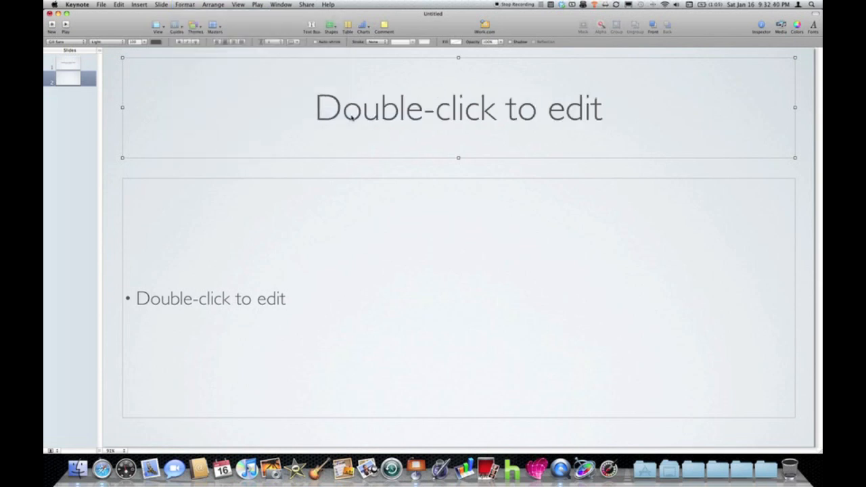
pyautogui.write('Episodes in this series:')
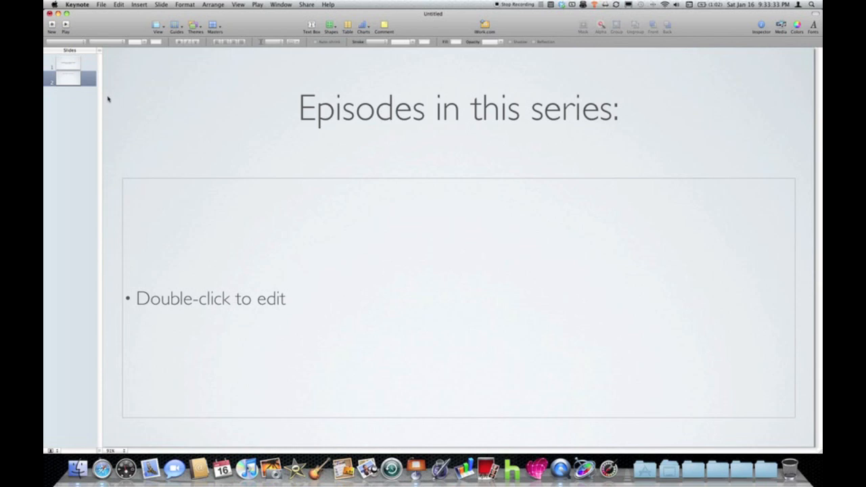
# - Apply Myriad Set to the slide text and start editing the bullet body
pyautogui.click(458, 107)
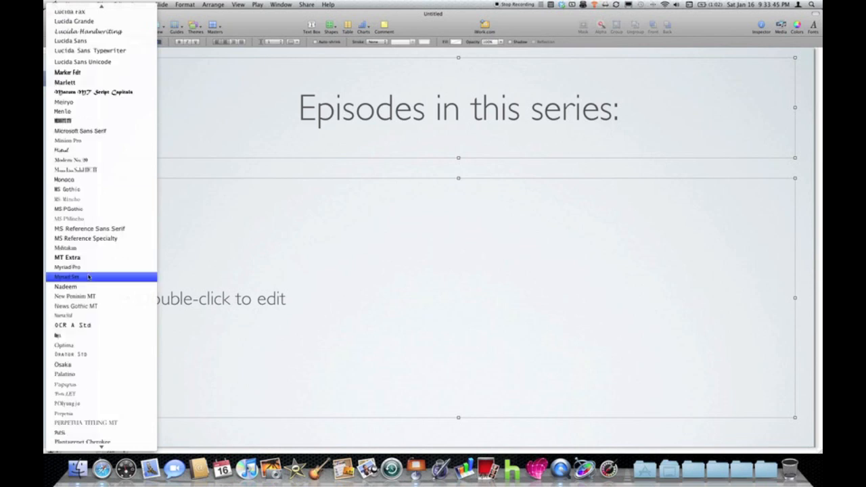
pyautogui.click(66, 277)
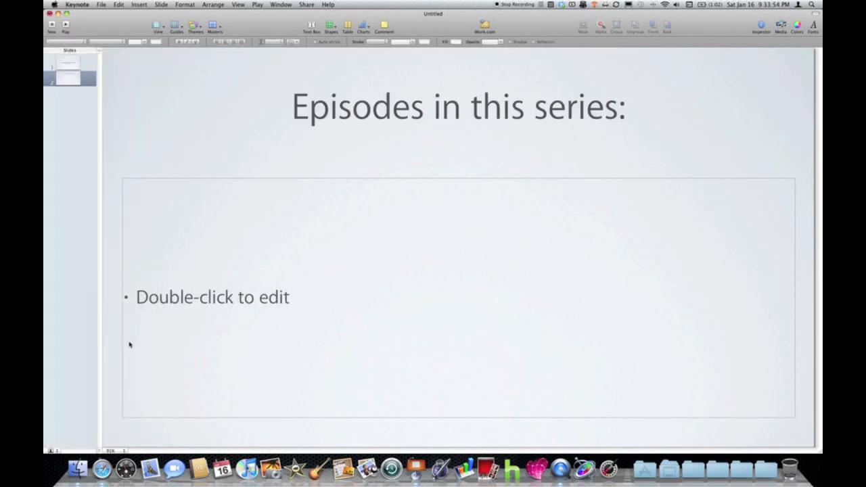
pyautogui.doubleClick(212, 296)
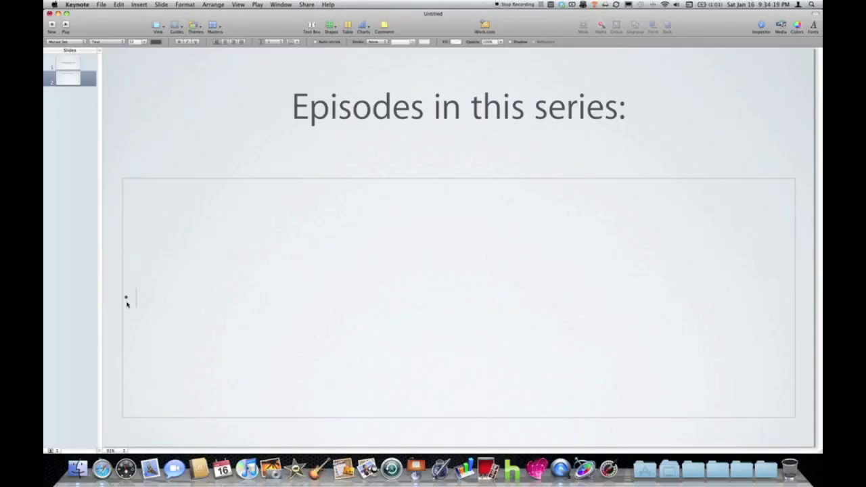
# - Type bullets 'Episode 1 - New Presentation' and 'Episode 2 - Rulers, Gridlines and Guides (Preferences Pane)'
pyautogui.write('Episode 1 - New Presentation')
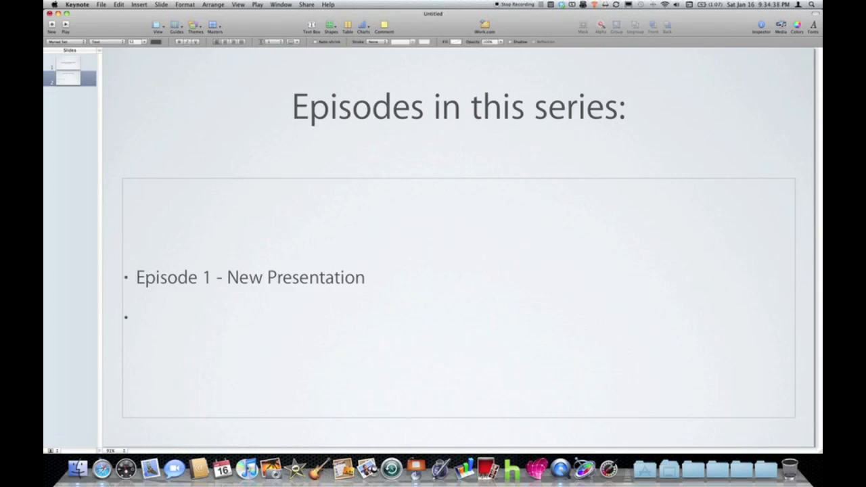
pyautogui.write('Episode 2 - Rulers, Gridlines and Guides')
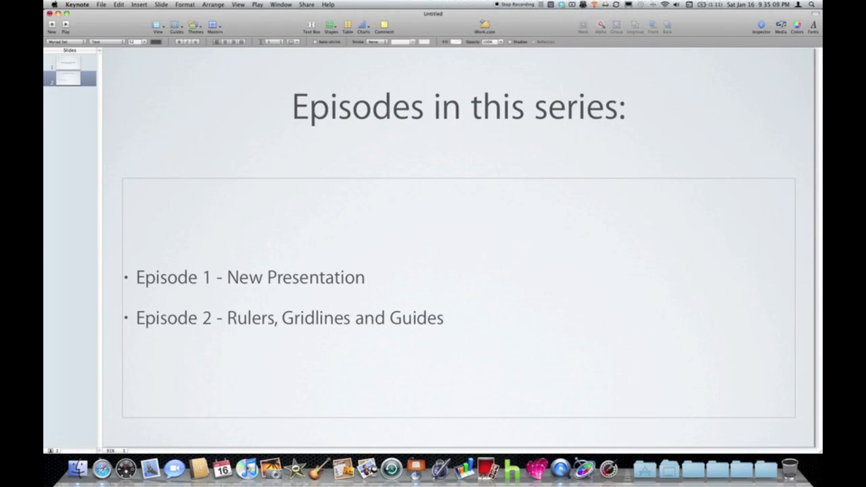
pyautogui.click(443, 318)
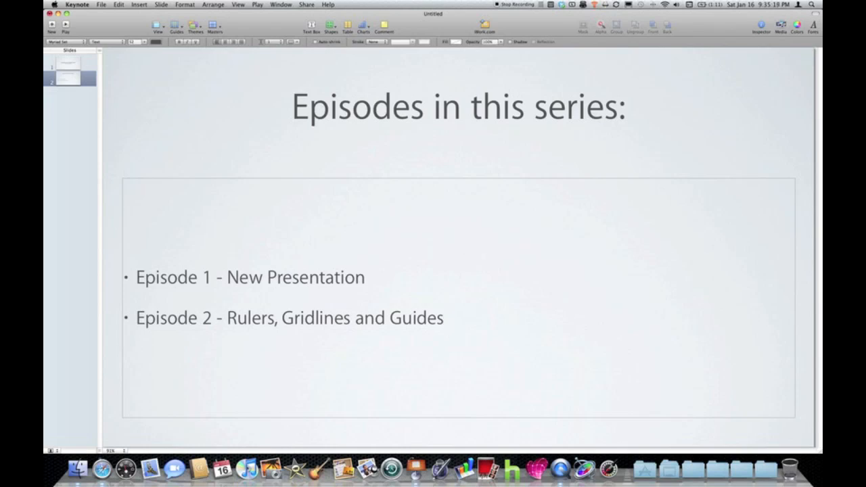
pyautogui.click(443, 318)
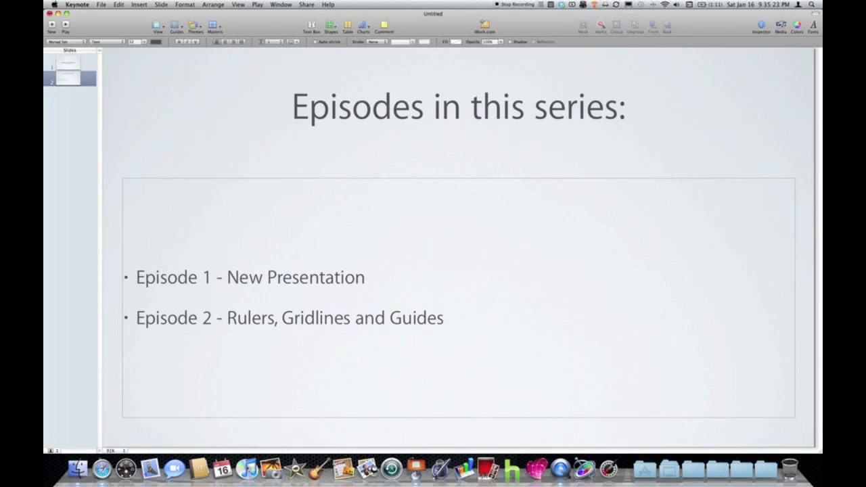
pyautogui.write('(Pre')
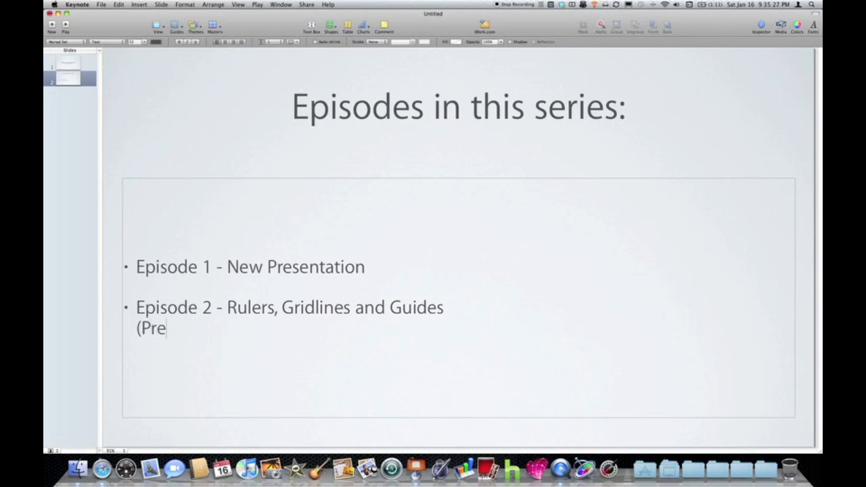
pyautogui.write('ferences Pane)')
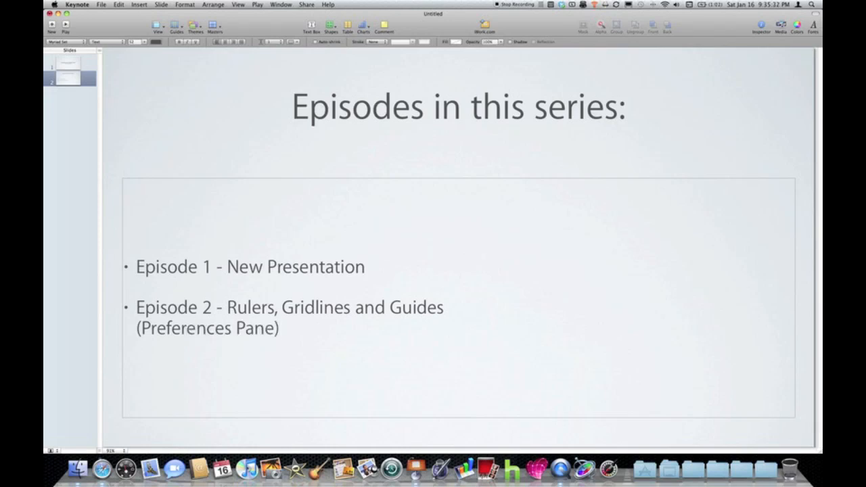
# - Add bullets for Presenter Tools, Themes and Masters, and Your first slide
pyautogui.click(279, 329)
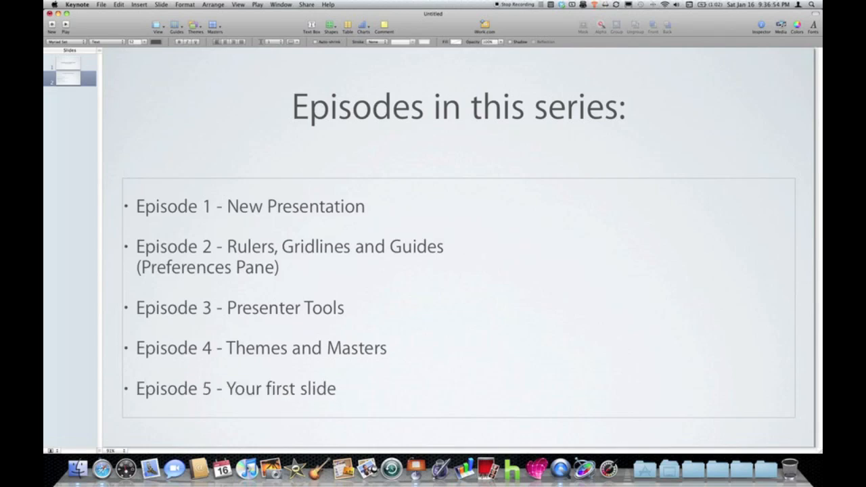
pyautogui.click(337, 389)
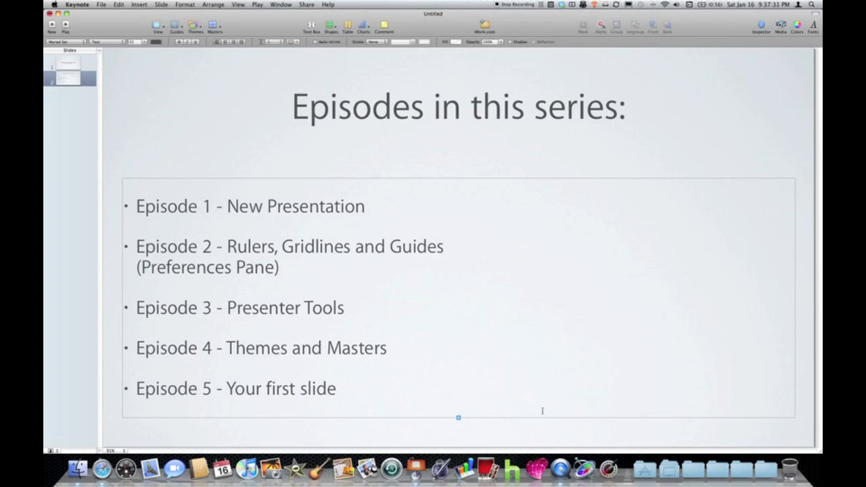
pyautogui.moveTo(418, 410)
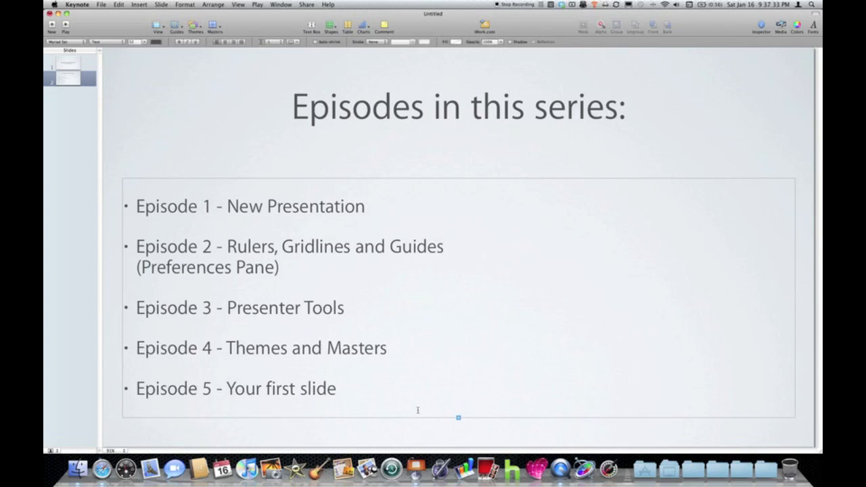
pyautogui.moveTo(533, 438)
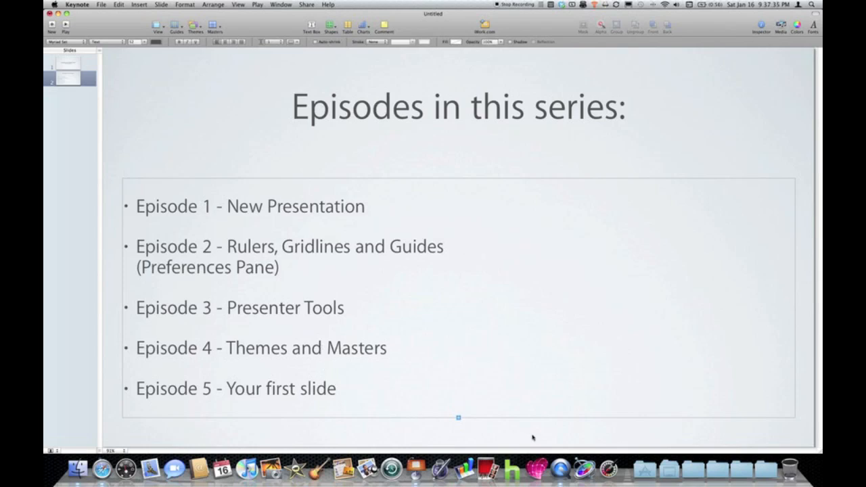
pyautogui.moveTo(459, 420)
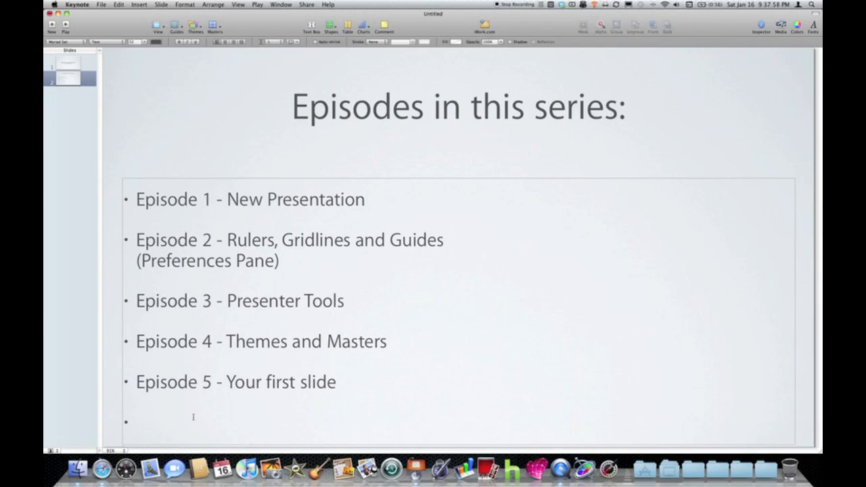
# - Type the bullet 'Episode 6- Your second slide'
pyautogui.write('Episode 6- Your second slide')
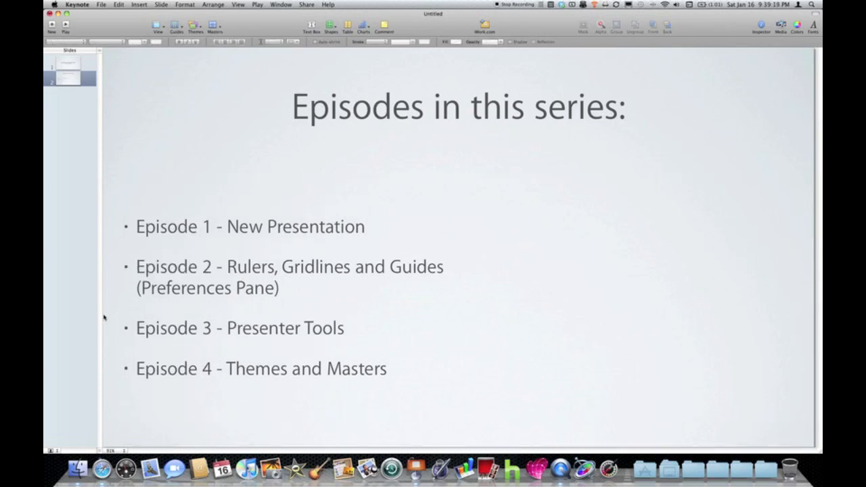
# - Select the text box holding the Episode 1–4 bullets beneath the title
pyautogui.click(240, 328)
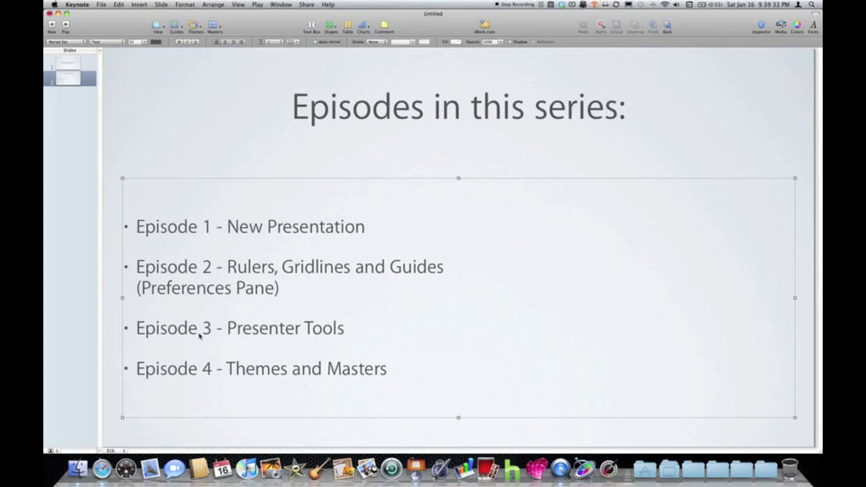
pyautogui.moveTo(457, 170)
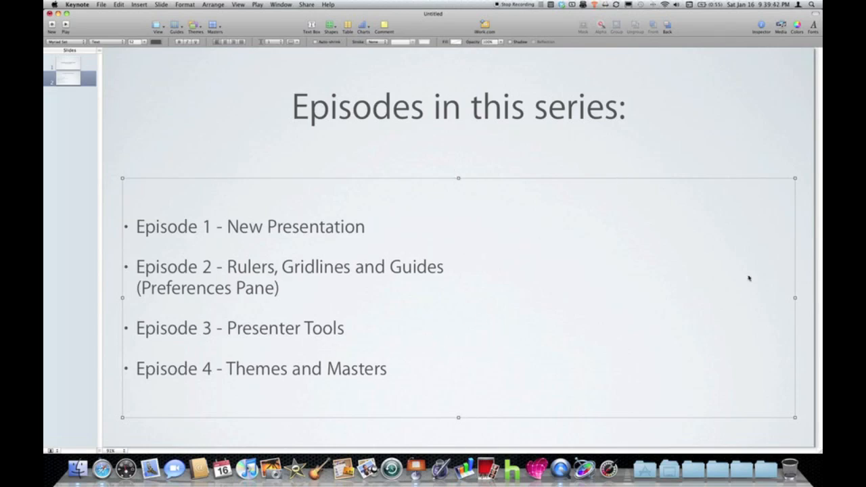
pyautogui.moveTo(132, 410)
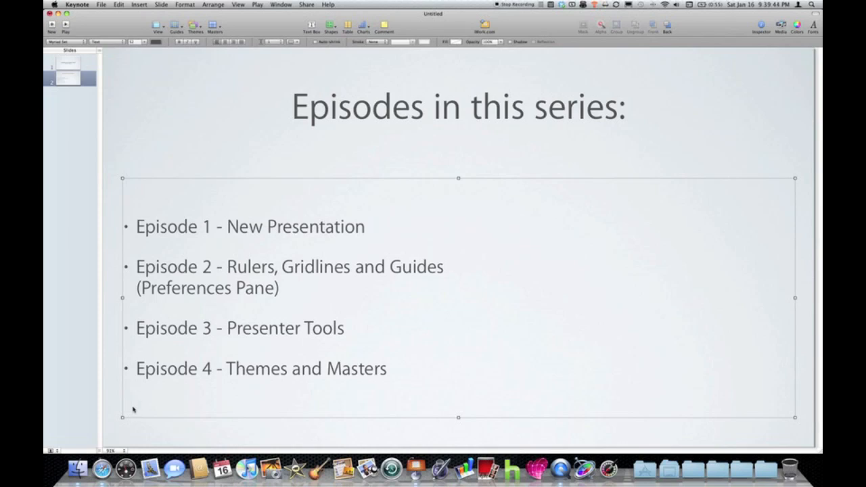
pyautogui.moveTo(427, 421)
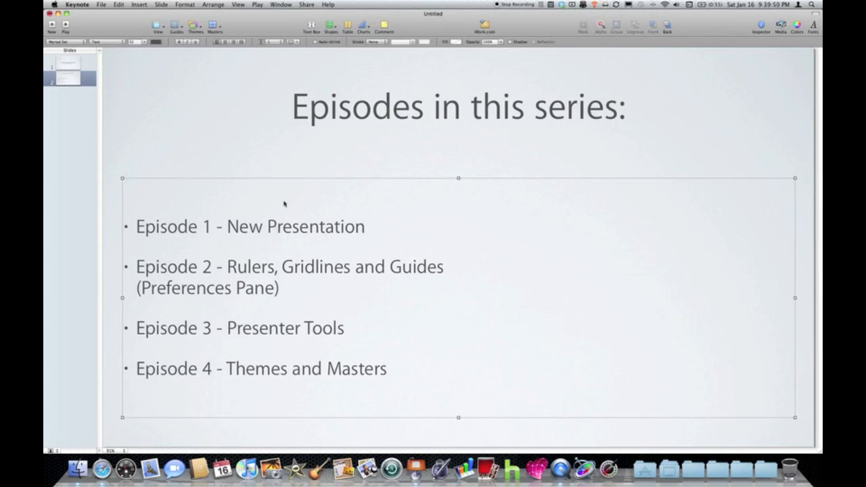
pyautogui.moveTo(539, 193)
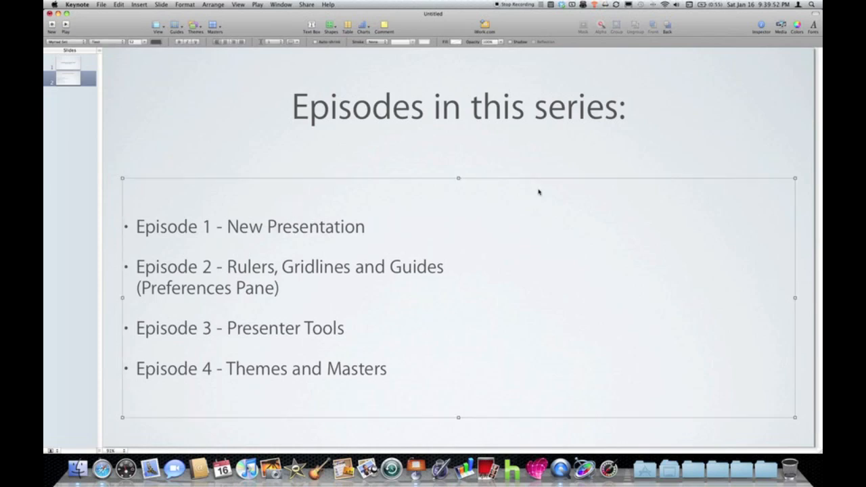
pyautogui.moveTo(781, 405)
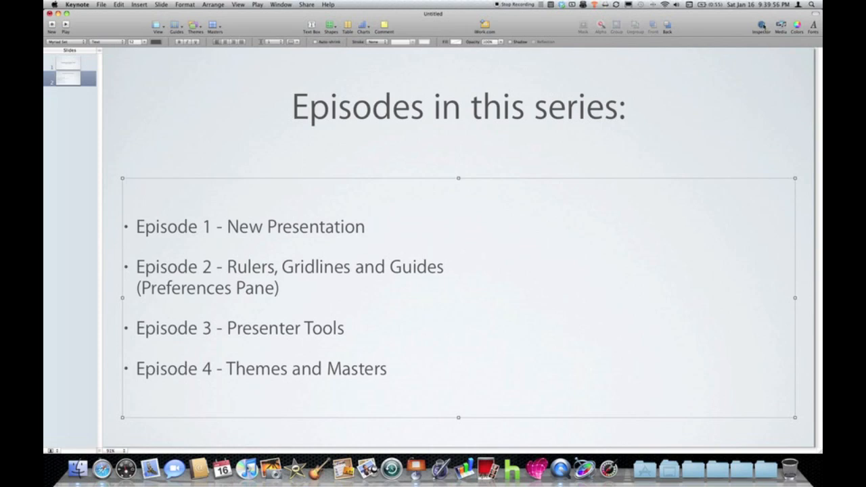
# - Show the Text inspector's Columns settings for the episode text box
pyautogui.click(762, 27)
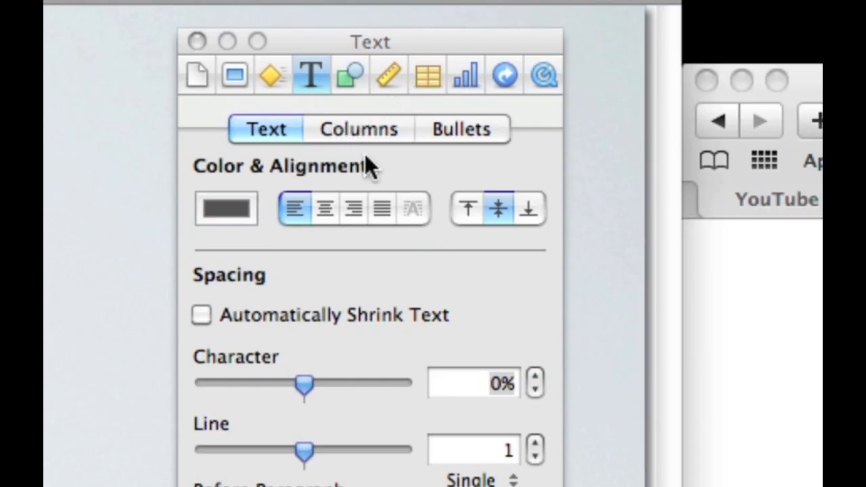
pyautogui.moveTo(315, 145)
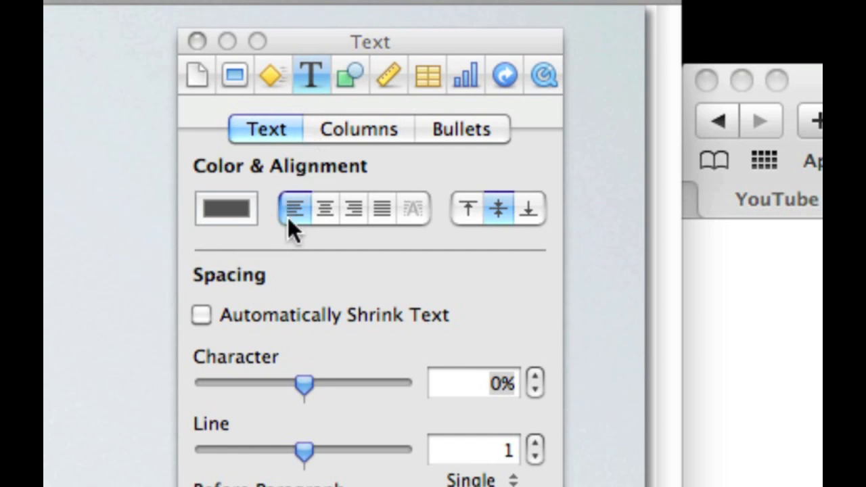
pyautogui.moveTo(317, 105)
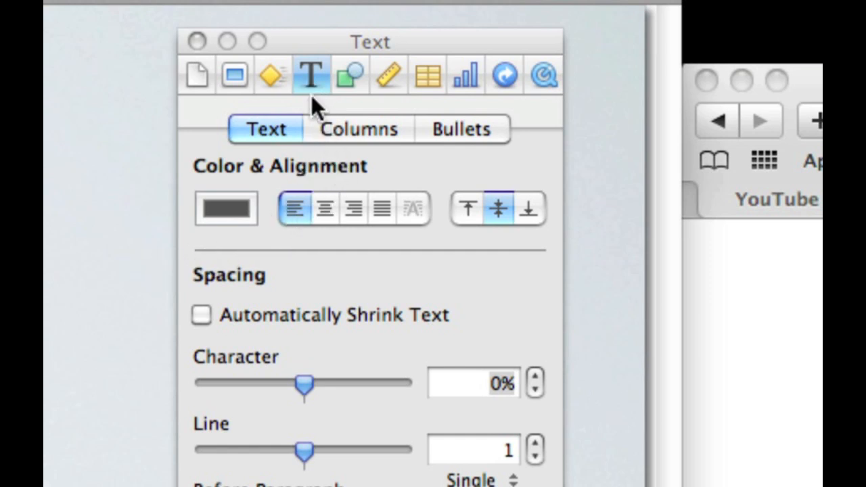
pyautogui.click(359, 130)
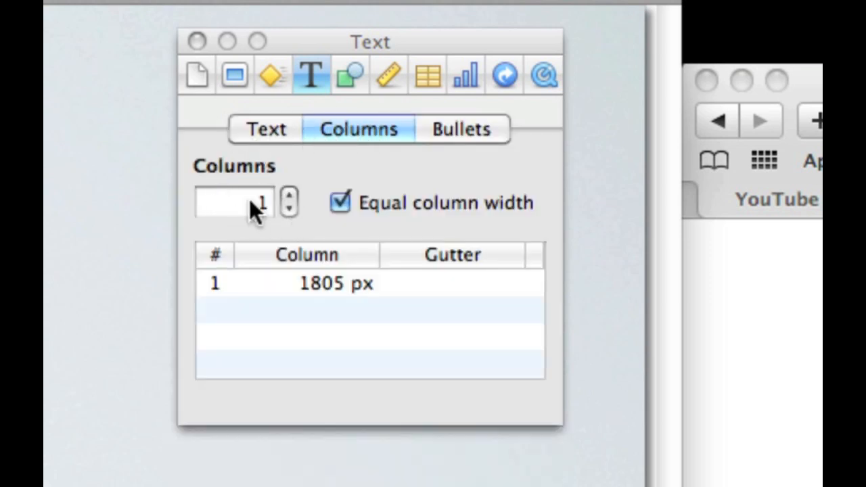
pyautogui.moveTo(277, 224)
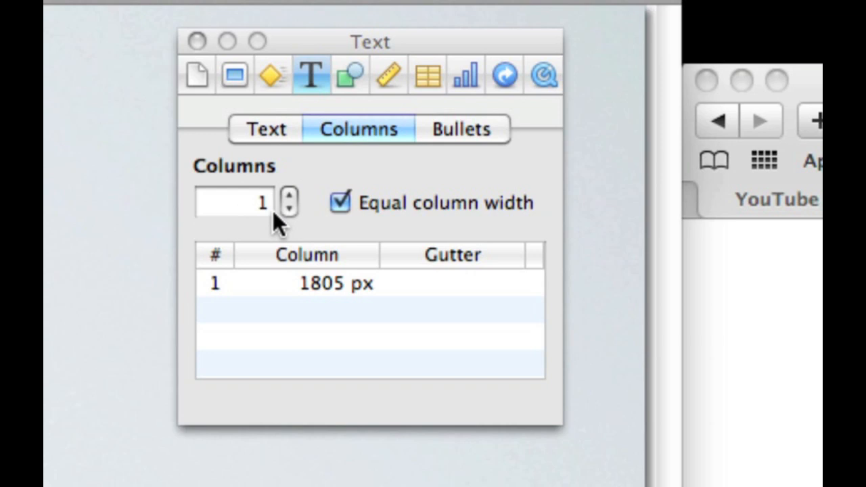
pyautogui.moveTo(290, 203)
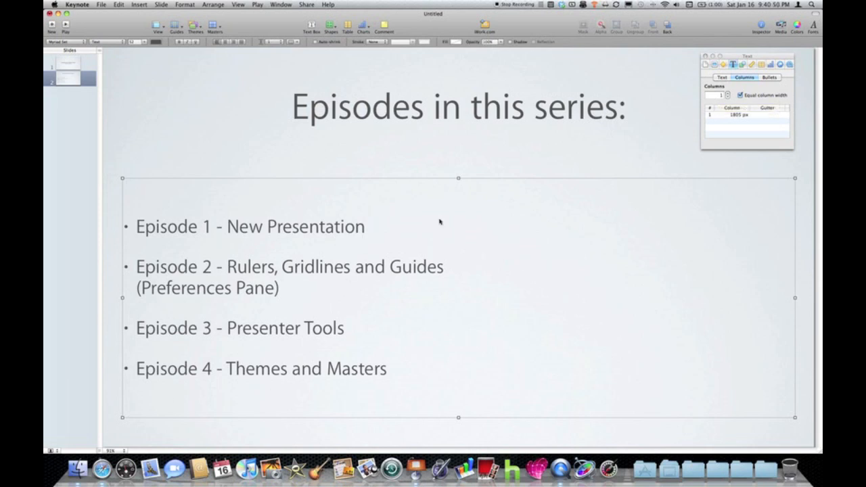
pyautogui.moveTo(631, 249)
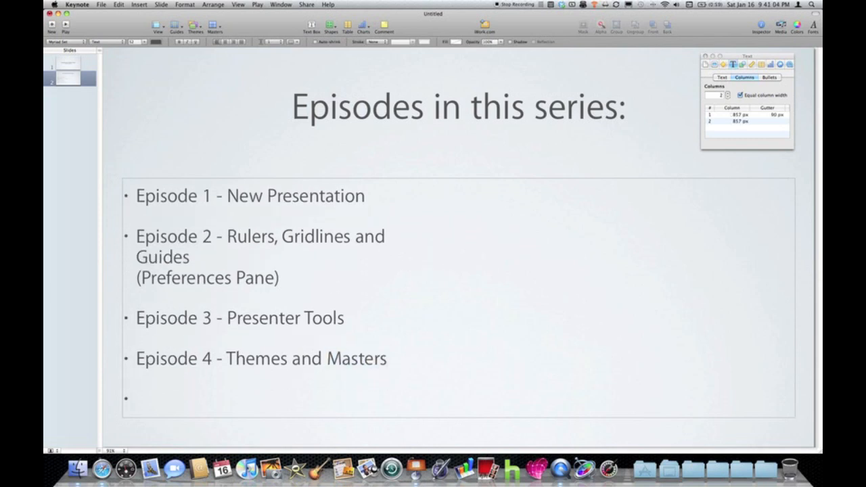
# - Add Episode 5 through Episode 8 as new bullets in the two-column box
pyautogui.write('Episode 5')
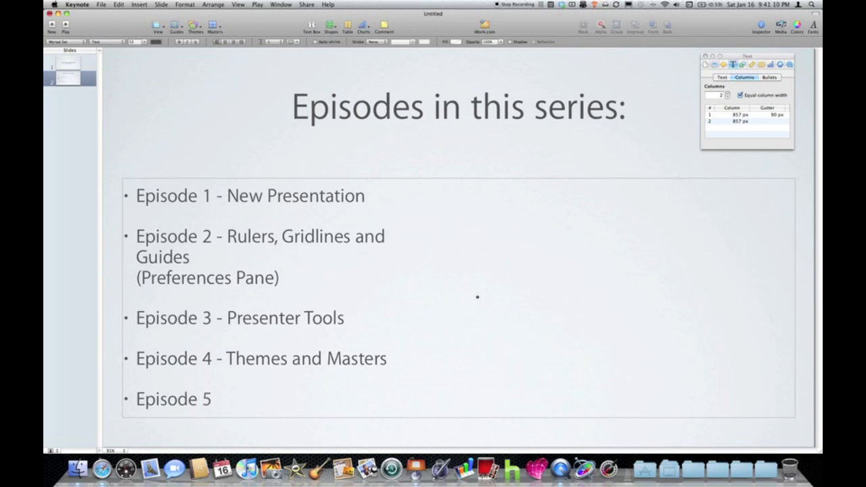
pyautogui.write('Episode 8')
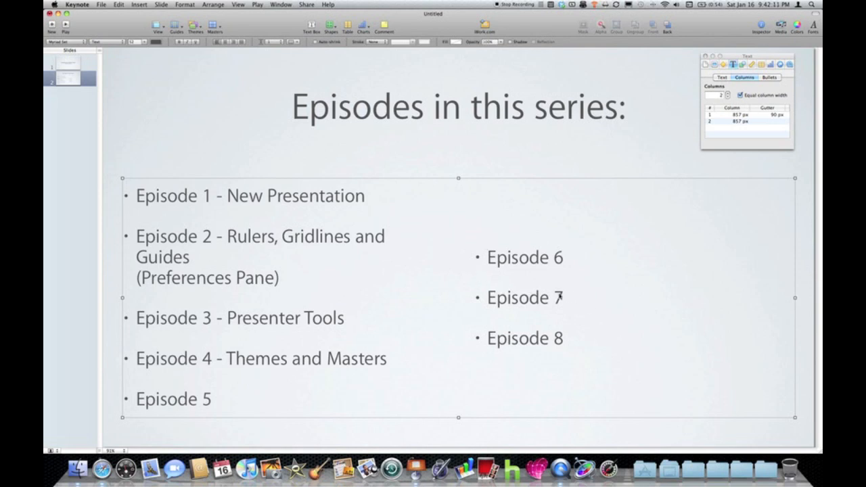
pyautogui.moveTo(93, 268)
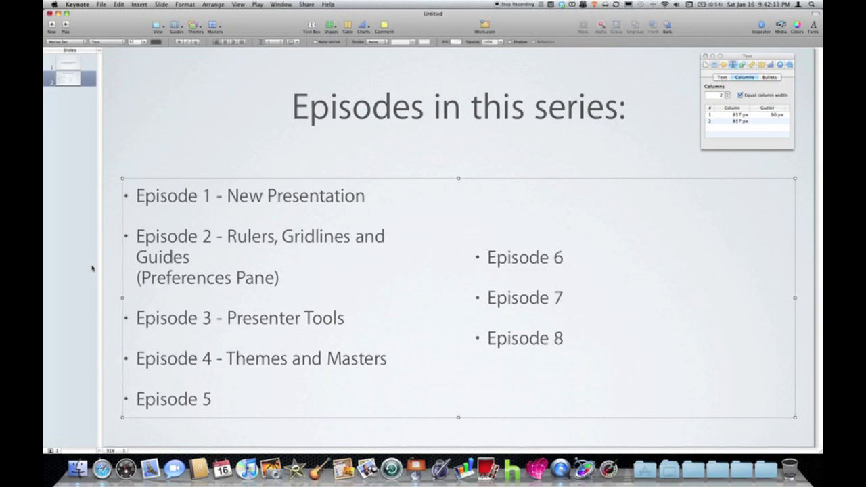
pyautogui.moveTo(431, 288)
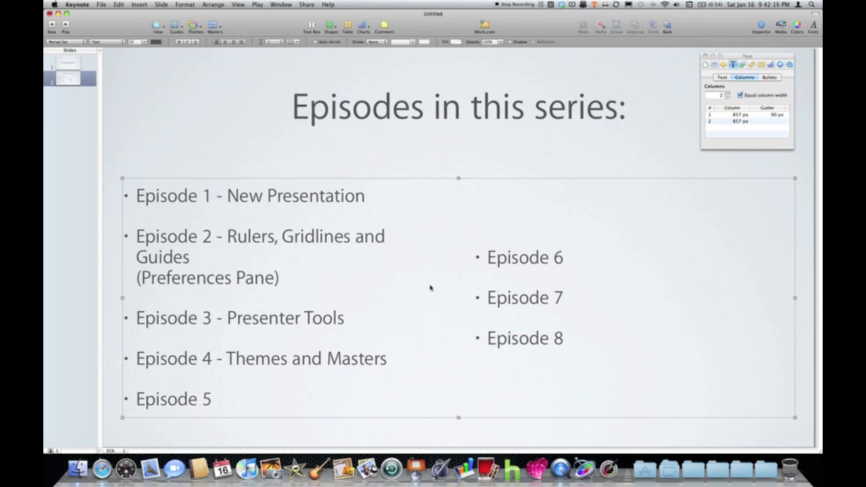
pyautogui.moveTo(477, 417)
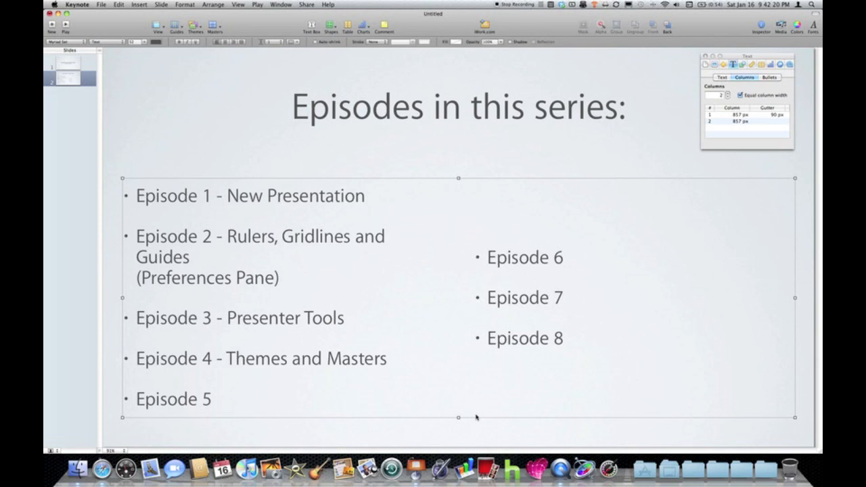
pyautogui.moveTo(232, 285)
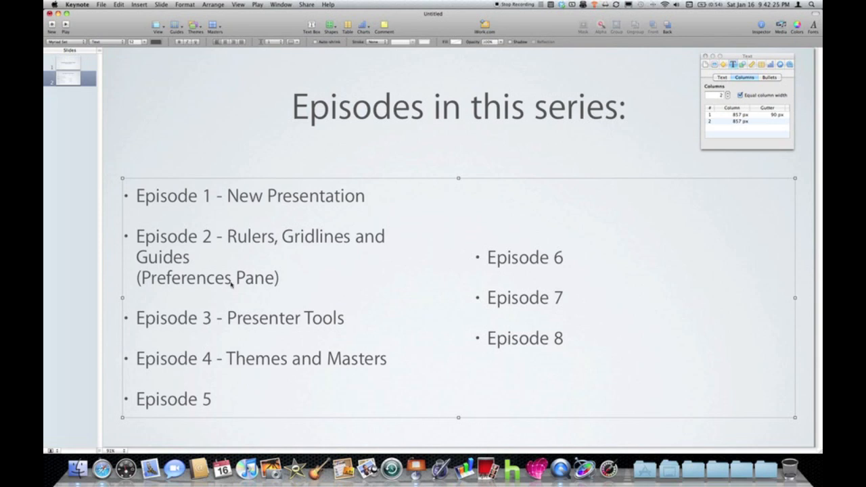
pyautogui.moveTo(576, 243)
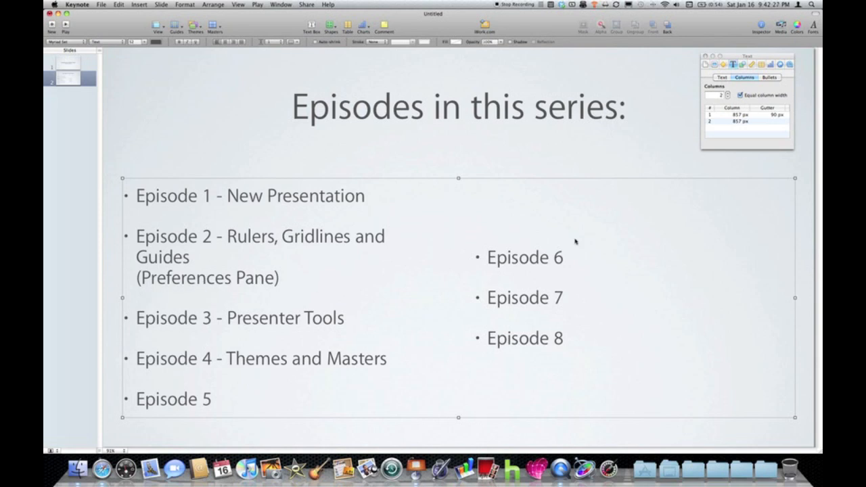
pyautogui.moveTo(480, 312)
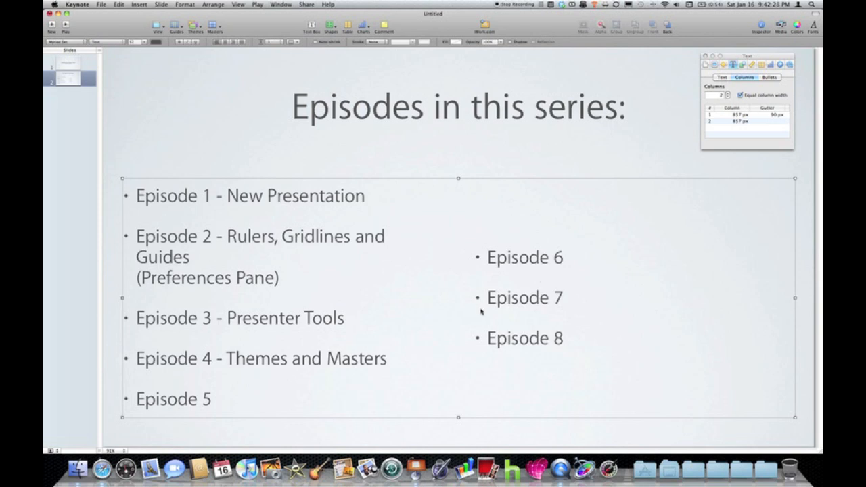
pyautogui.moveTo(513, 436)
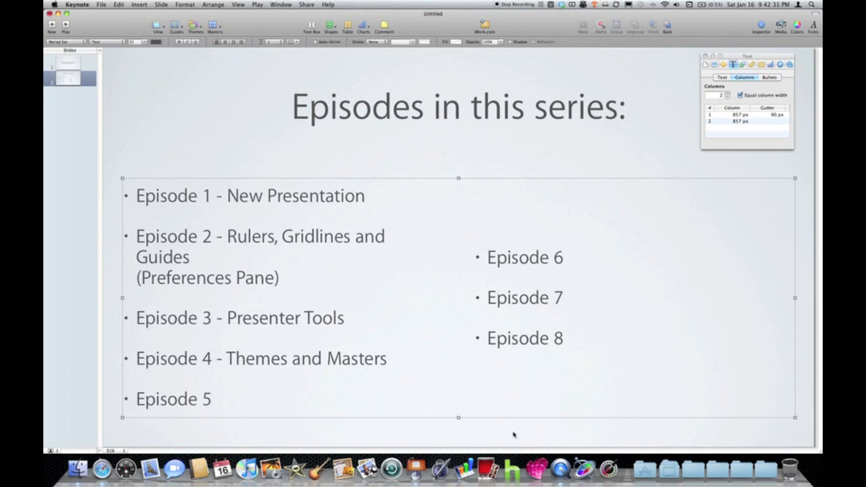
pyautogui.moveTo(475, 262)
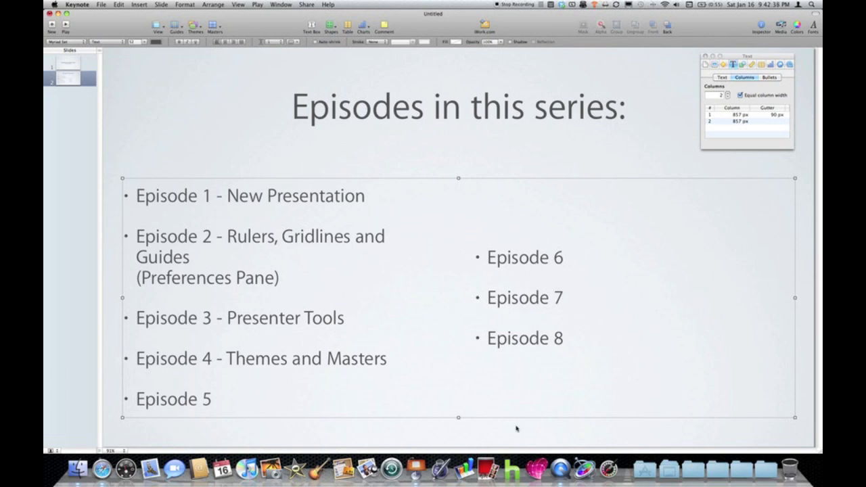
pyautogui.moveTo(494, 304)
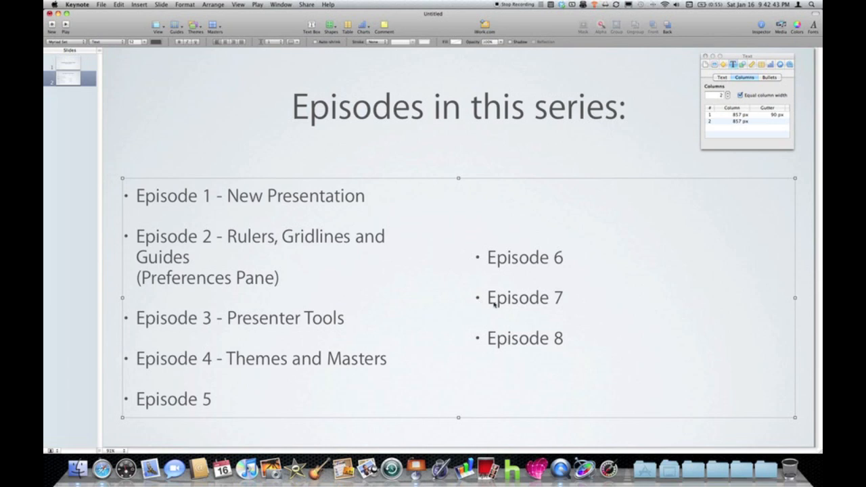
pyautogui.moveTo(491, 278)
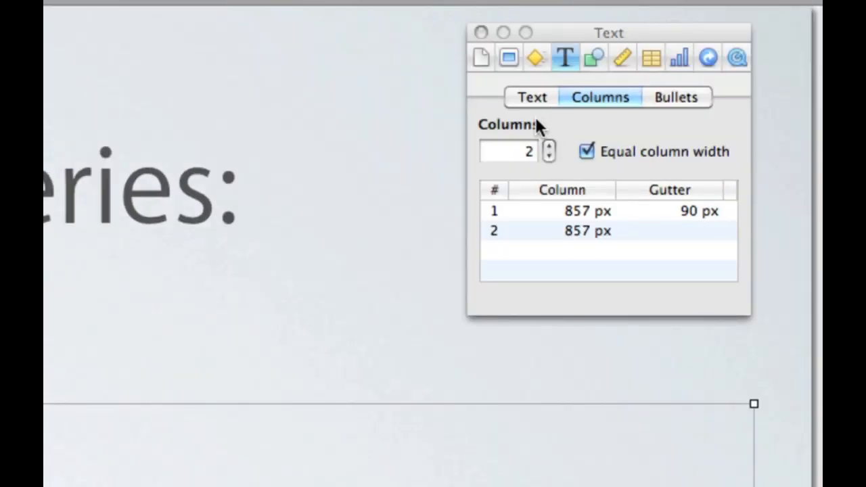
# - View the Color & Alignment and Spacing options for the episode box
pyautogui.click(532, 97)
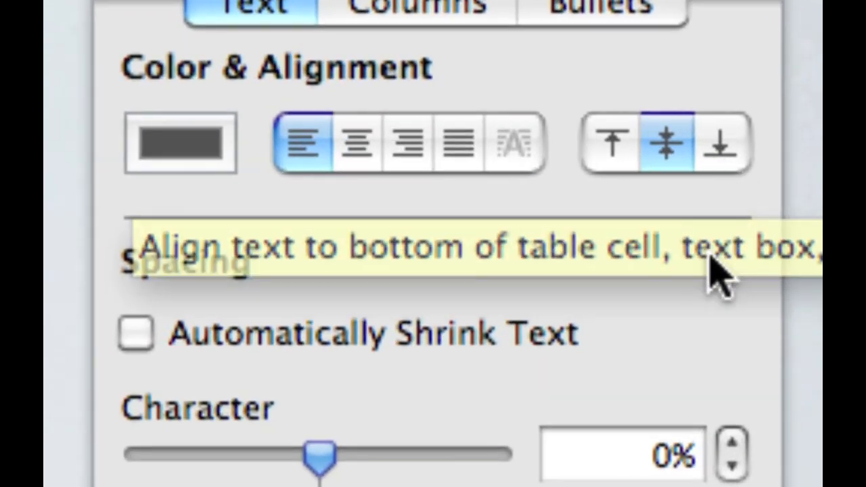
pyautogui.moveTo(609, 146)
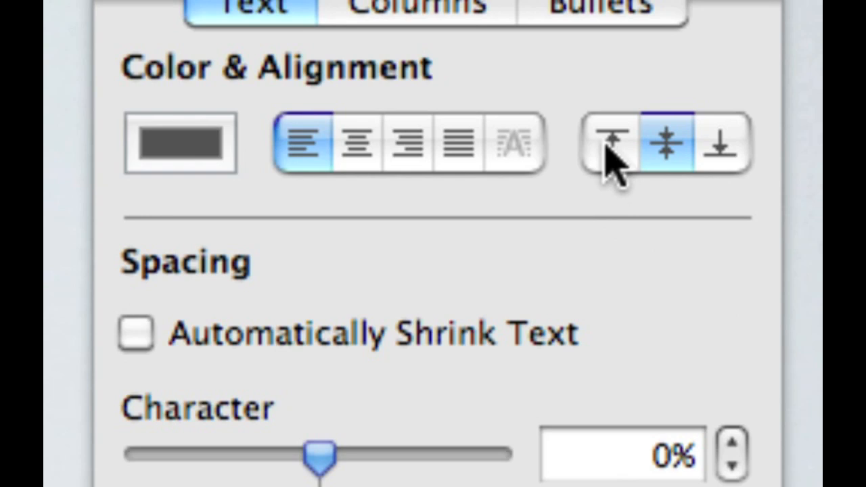
pyautogui.click(667, 142)
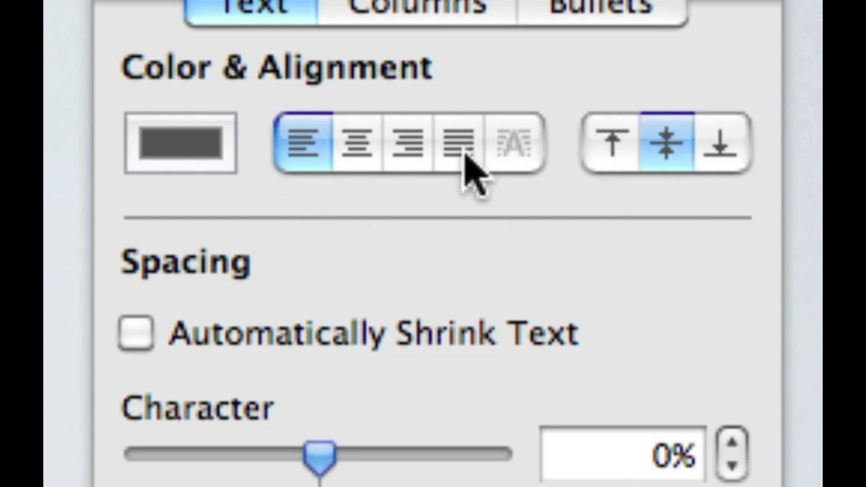
pyautogui.moveTo(298, 149)
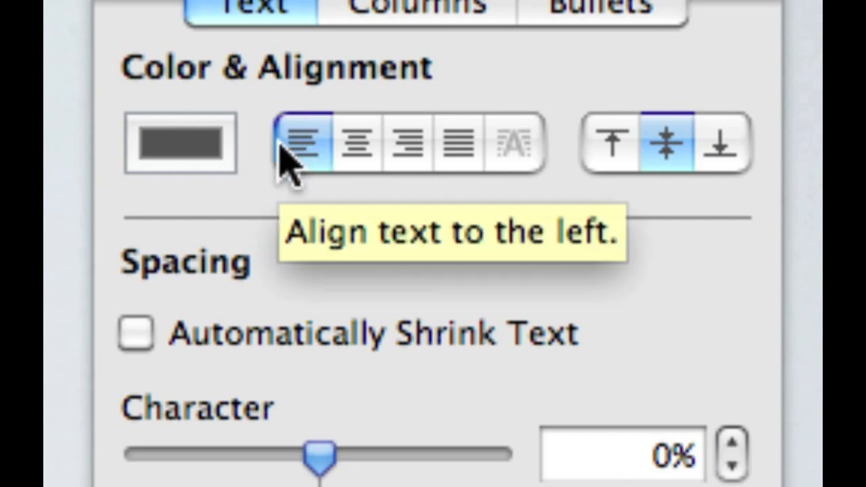
pyautogui.moveTo(359, 145)
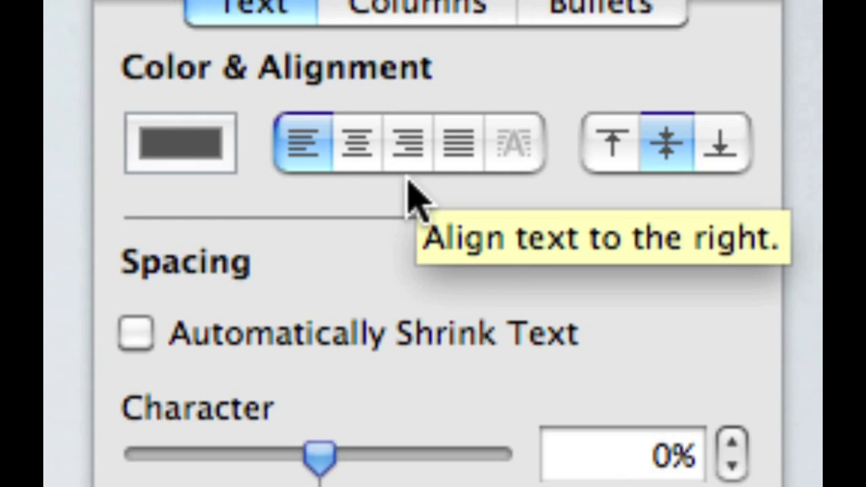
pyautogui.moveTo(464, 146)
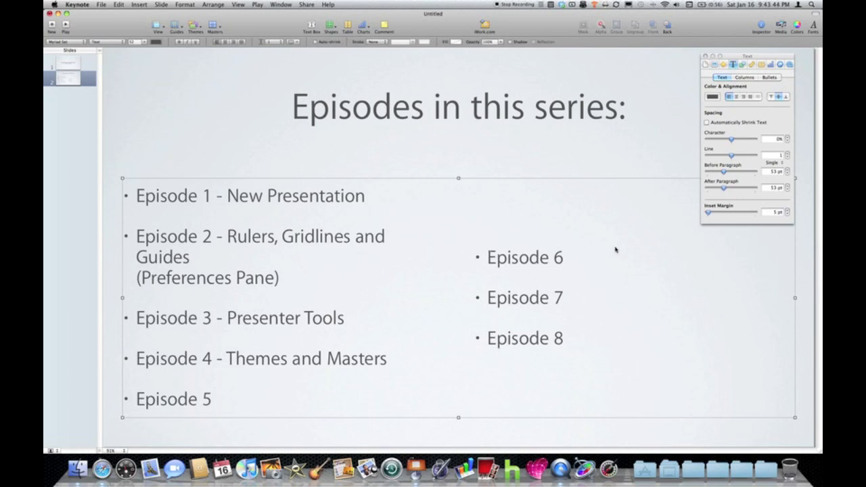
pyautogui.moveTo(665, 171)
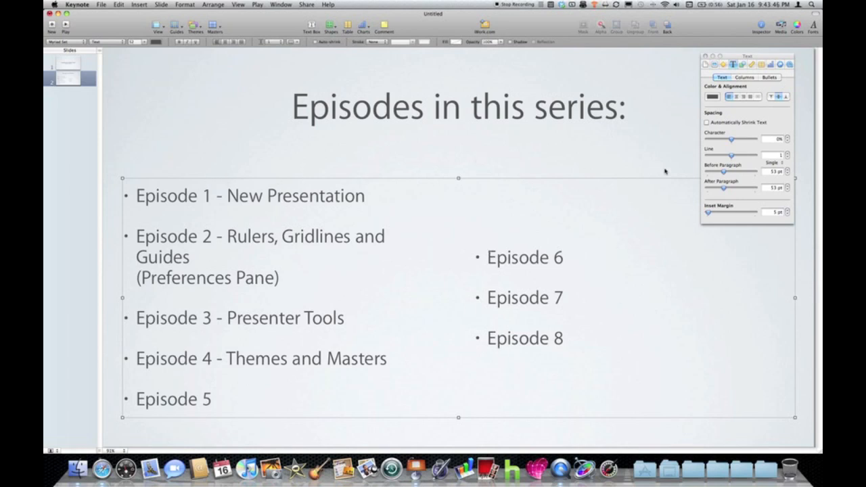
pyautogui.moveTo(557, 269)
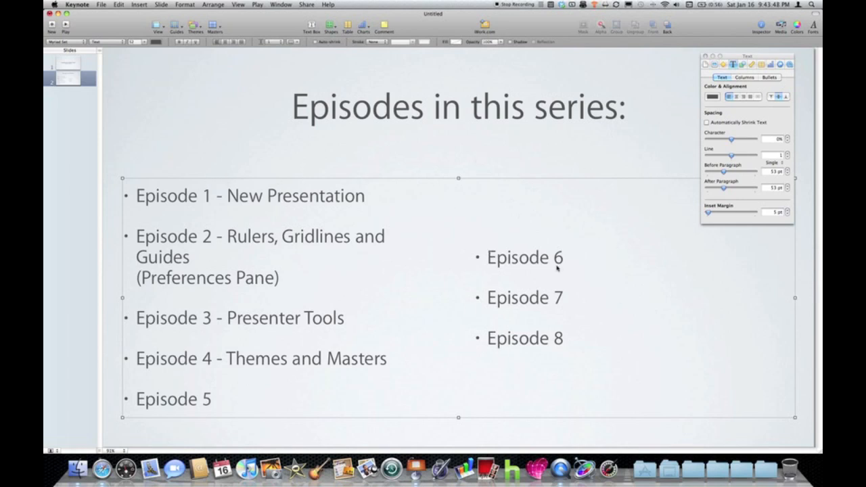